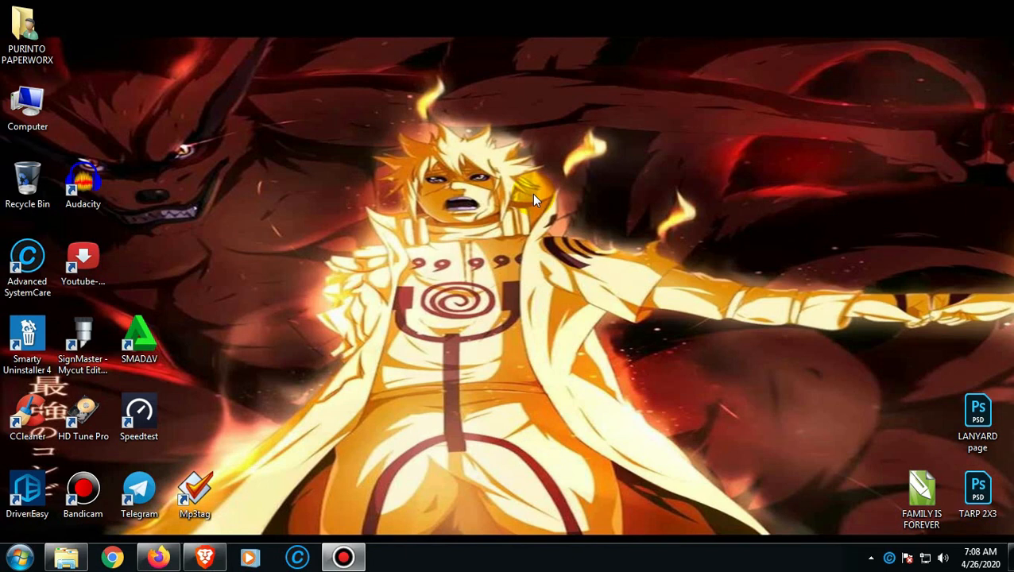
- Launch Adobe Premiere Pro CC 2019 from the Start menu
click(19, 556)
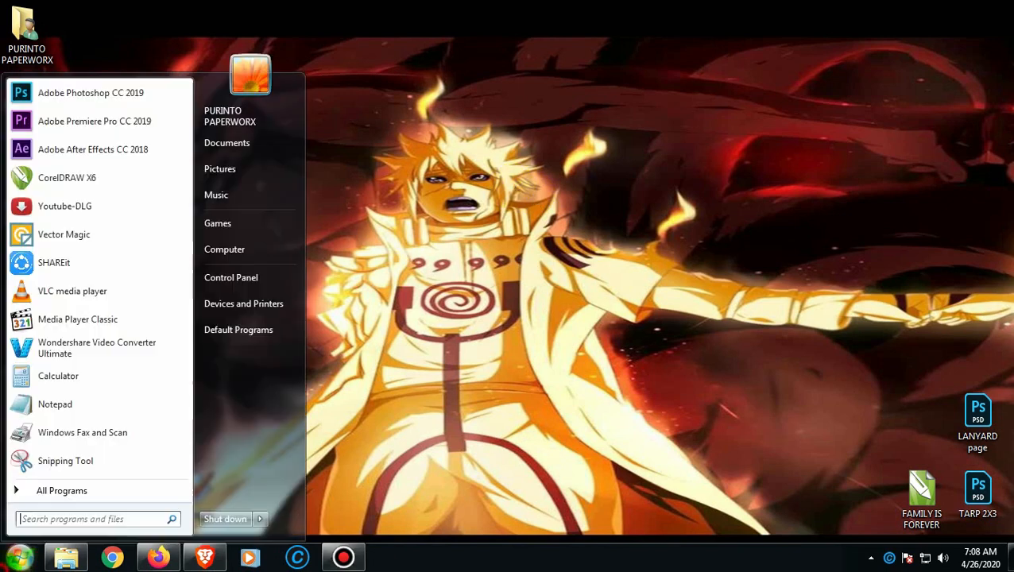
mouse_move(111, 120)
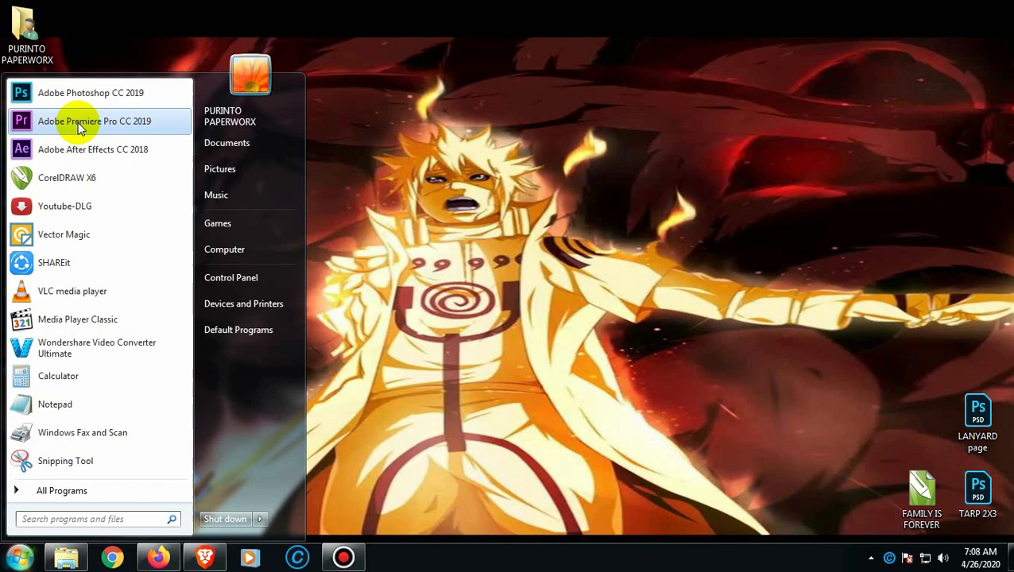
mouse_move(154, 120)
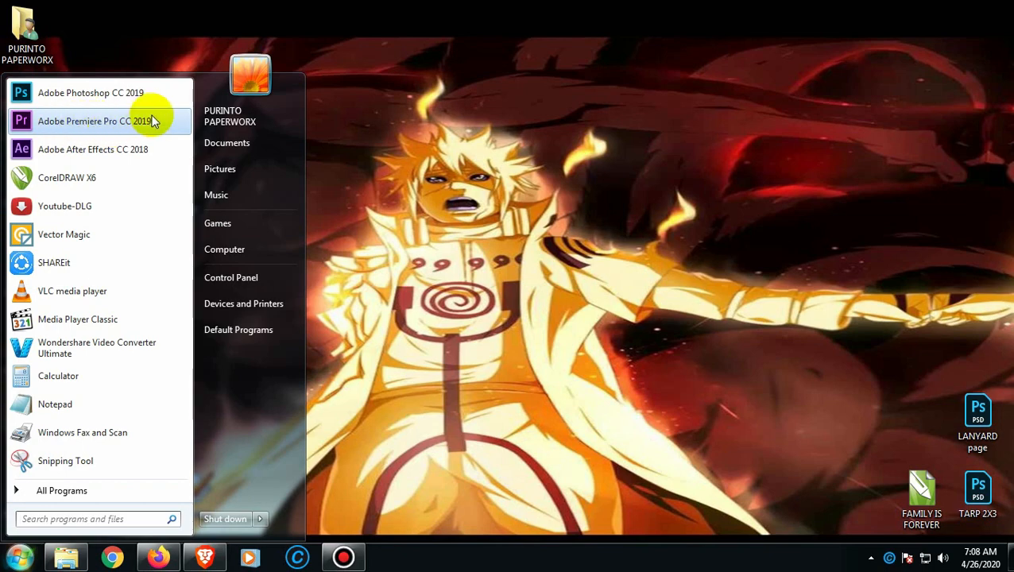
click(95, 121)
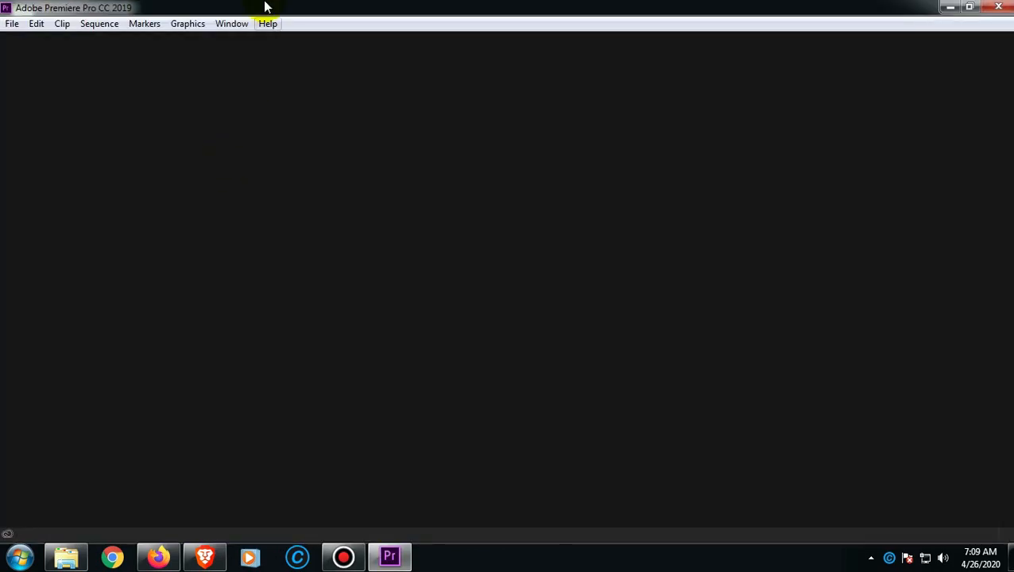
- Create a new project named CHROMA, confirming overwrite of the existing one
click(12, 24)
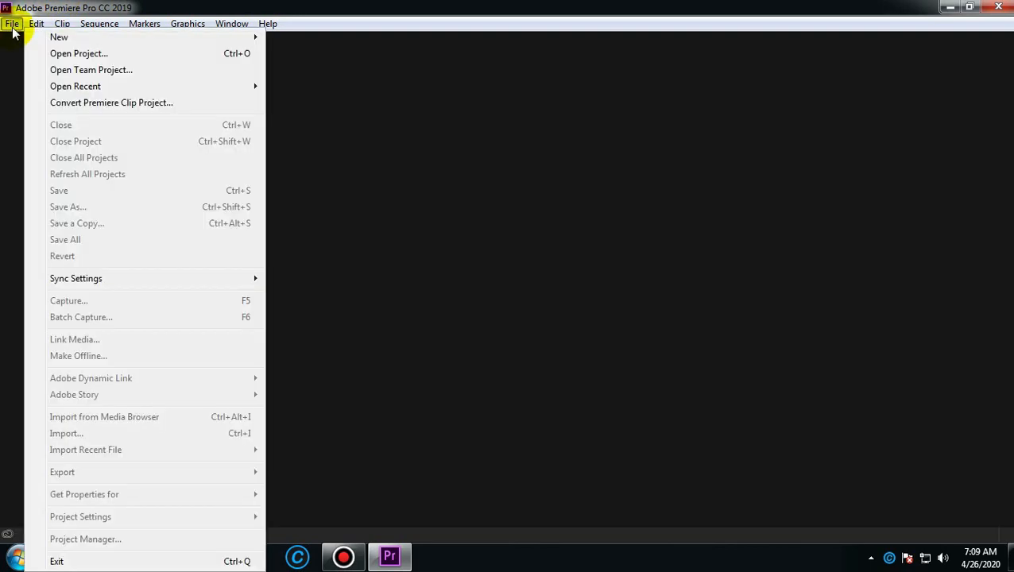
mouse_move(59, 37)
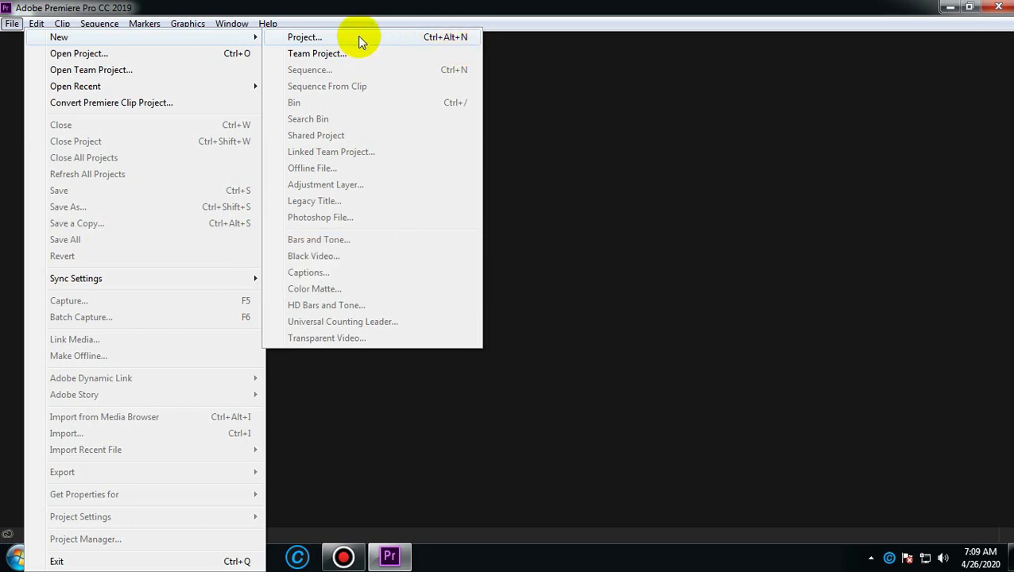
click(305, 37)
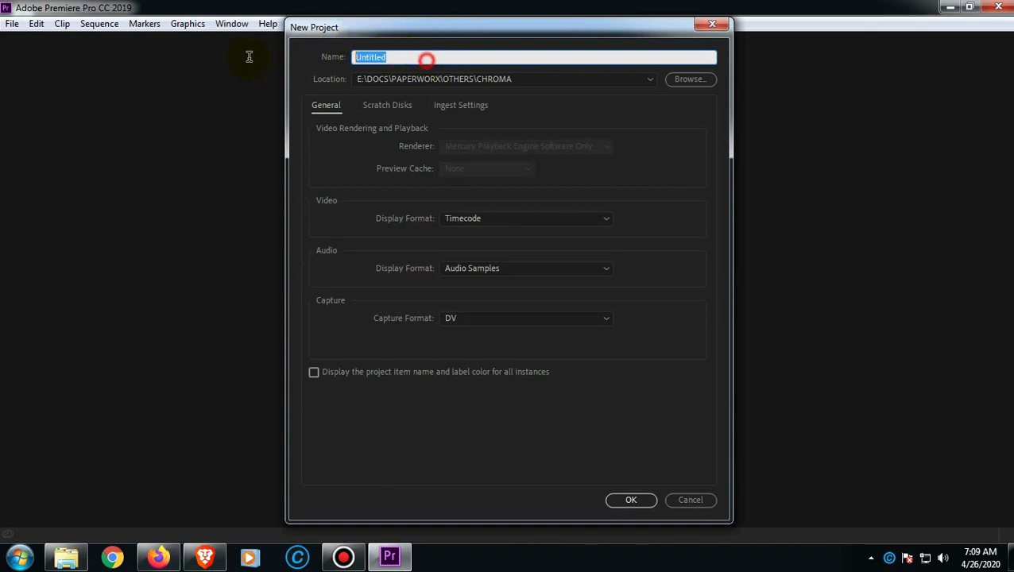
text(CHROMA)
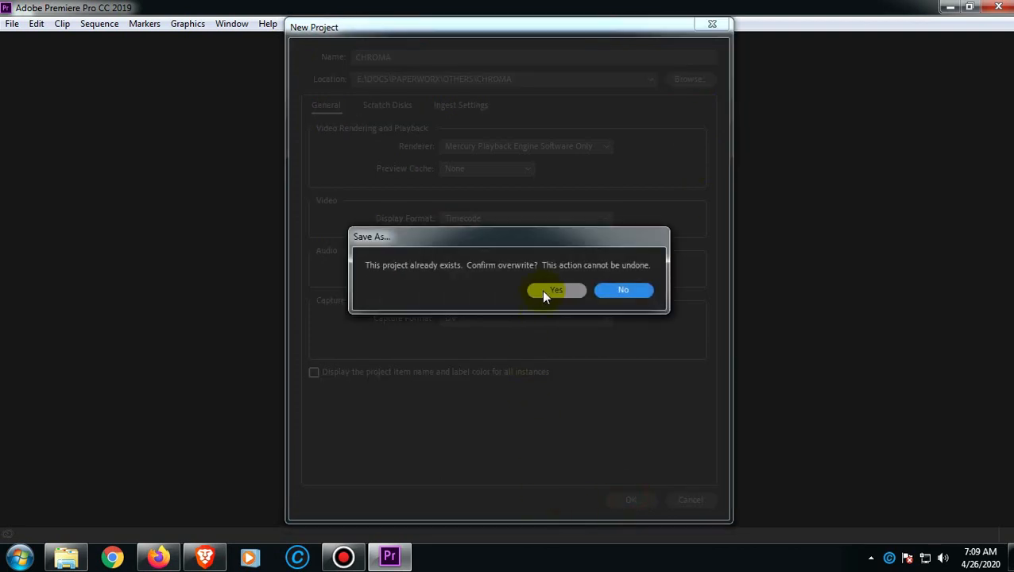
click(556, 289)
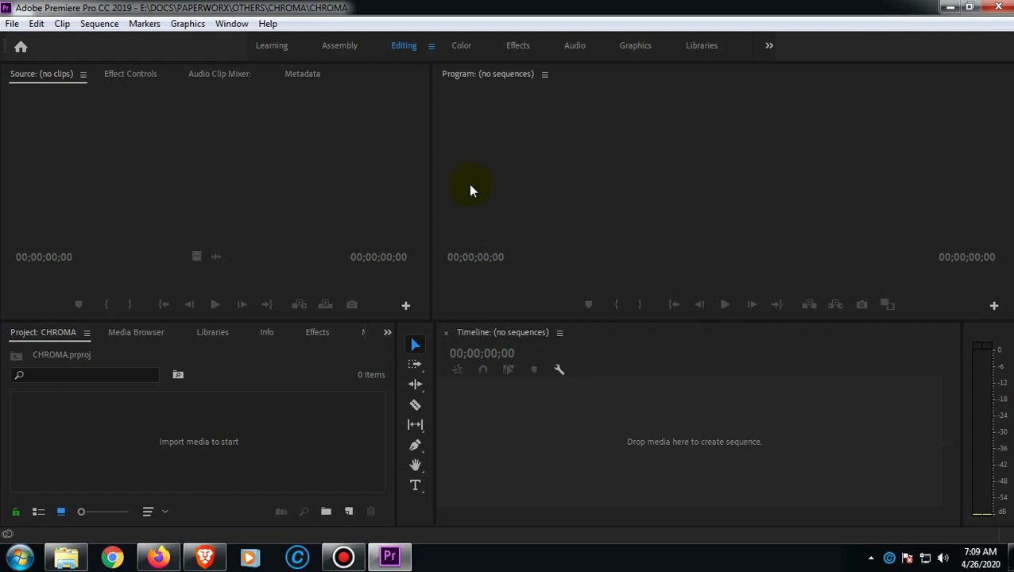
mouse_move(337, 298)
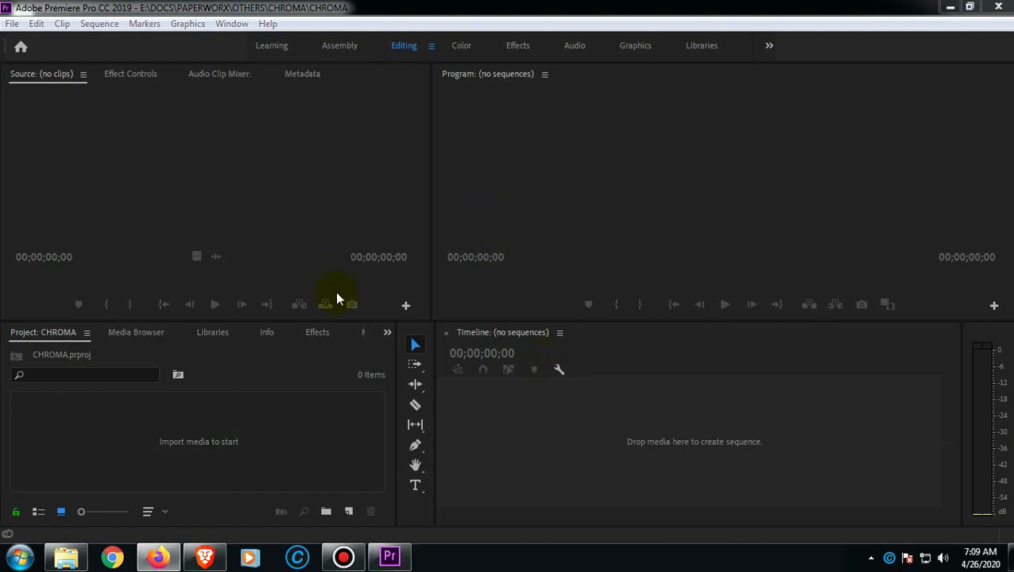
mouse_move(308, 65)
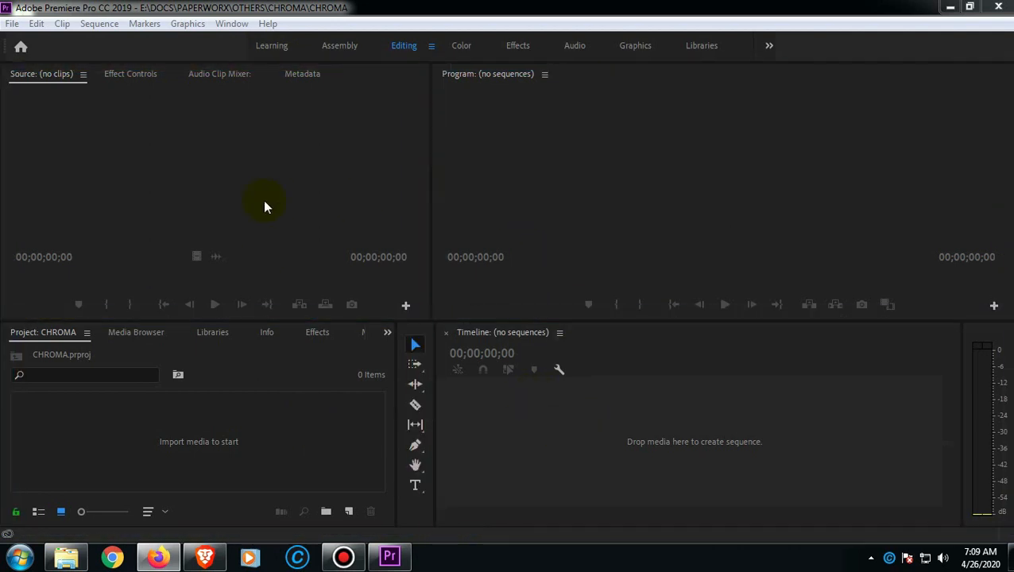
mouse_move(199, 173)
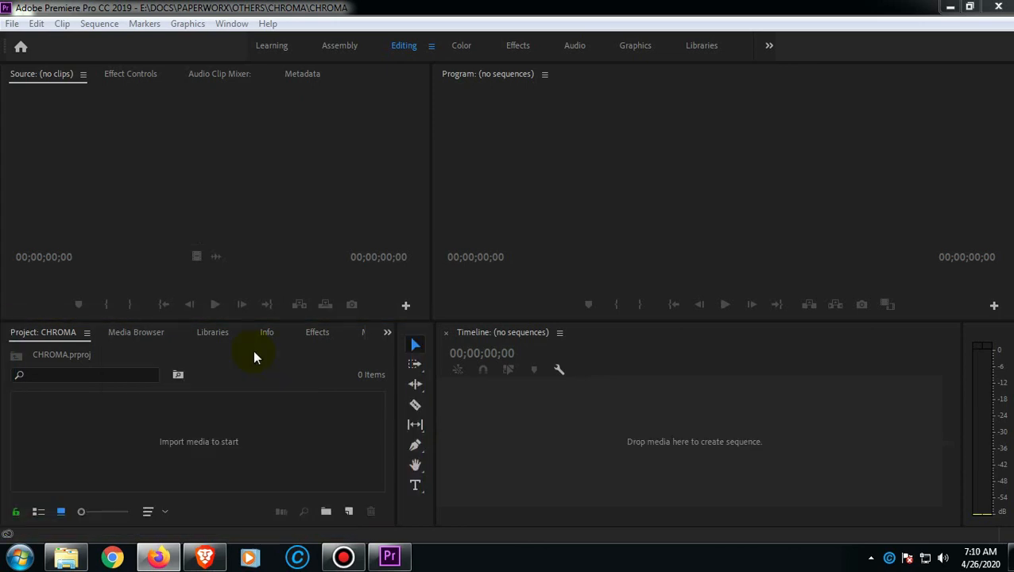
mouse_move(278, 400)
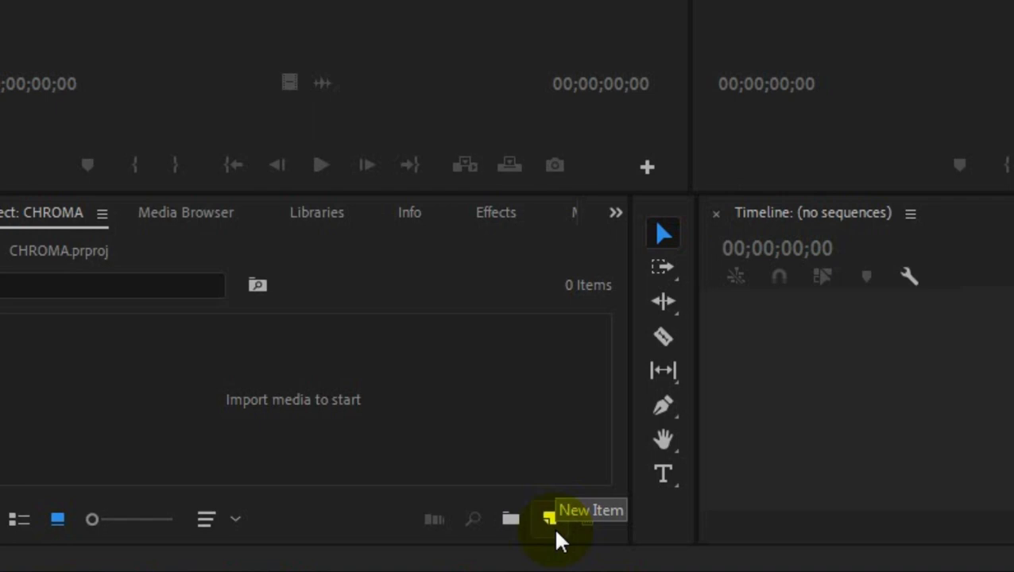
- Create Sequence 01 from the default DV NTSC Widescreen 48kHz preset
click(550, 518)
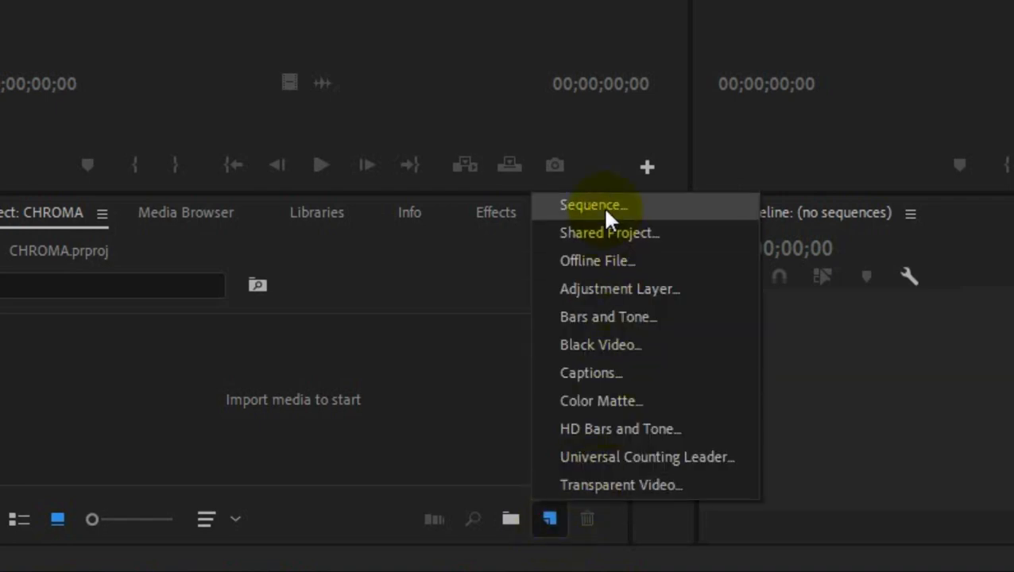
click(592, 205)
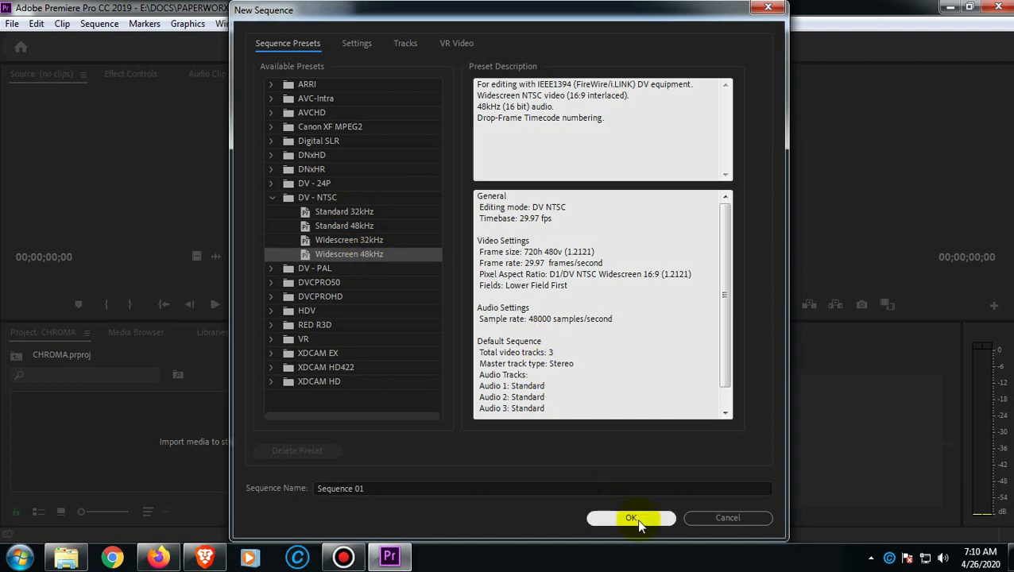
click(631, 518)
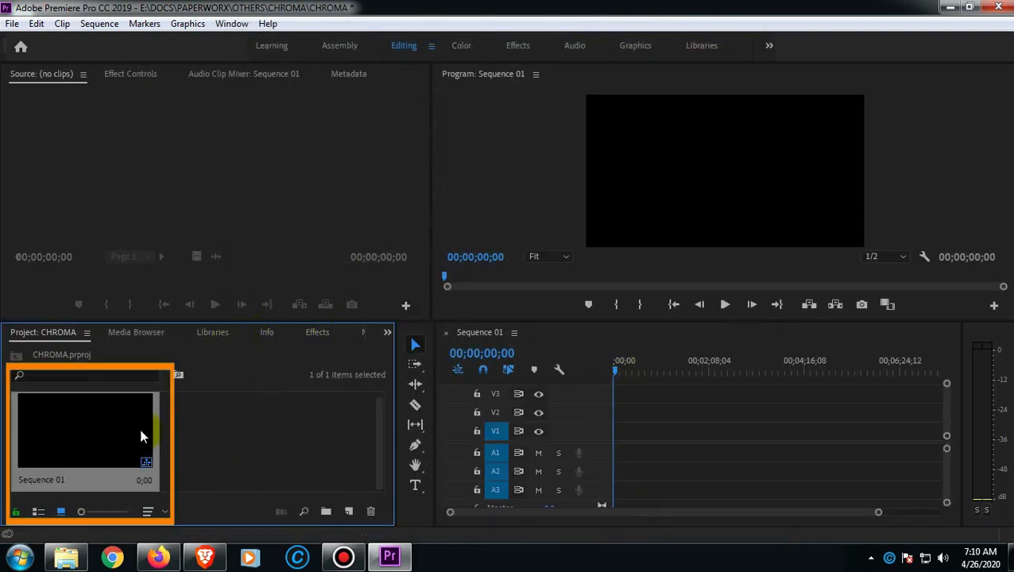
mouse_move(67, 556)
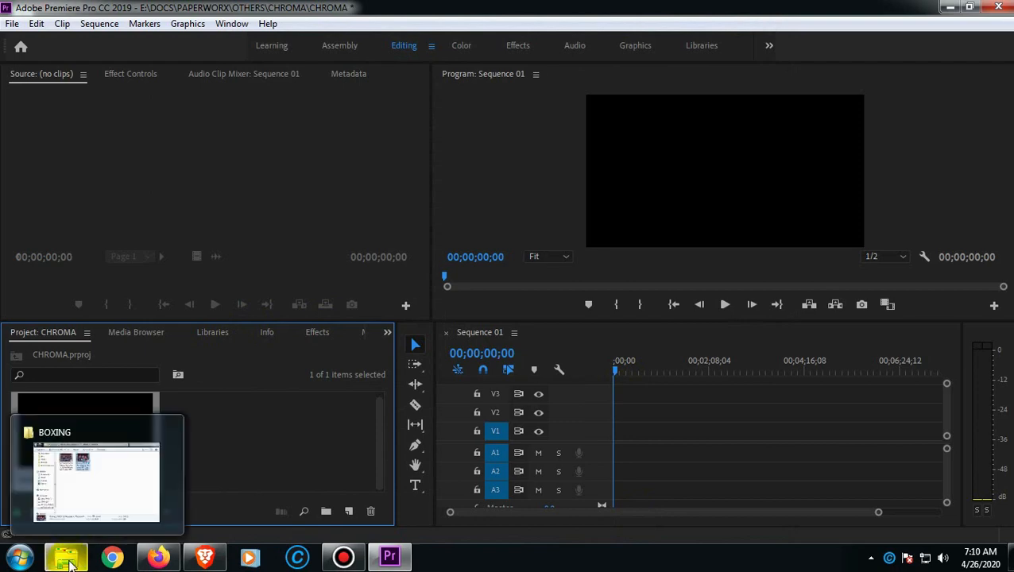
- Import the boxing video from the BOXING folder and load it in the Source monitor
click(66, 556)
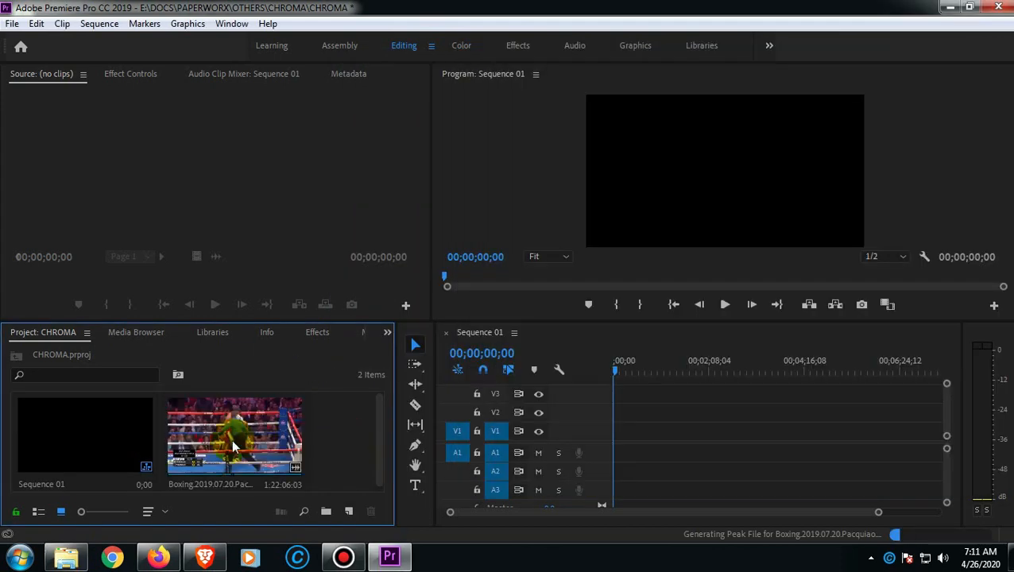
click(230, 437)
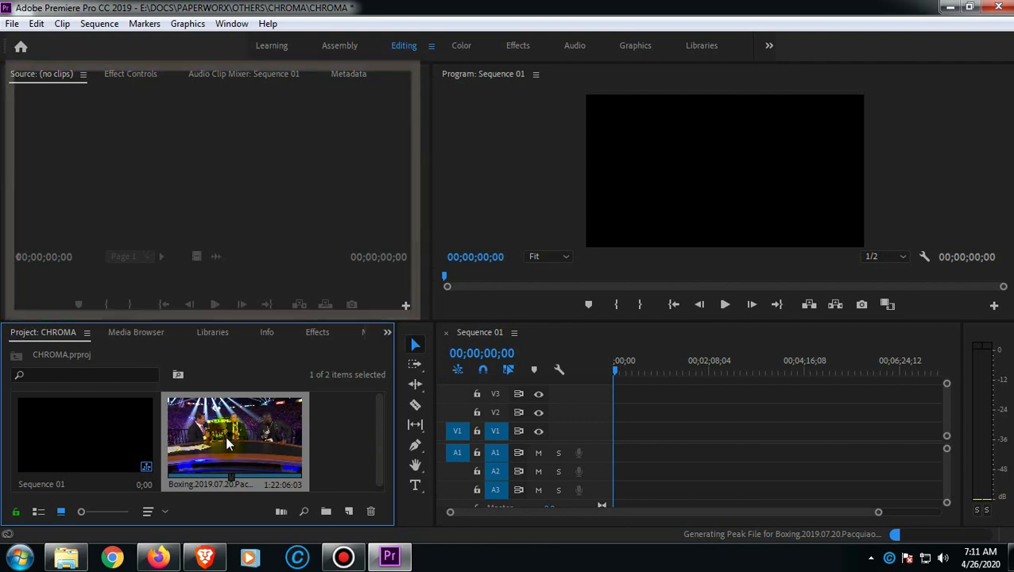
double_click(235, 437)
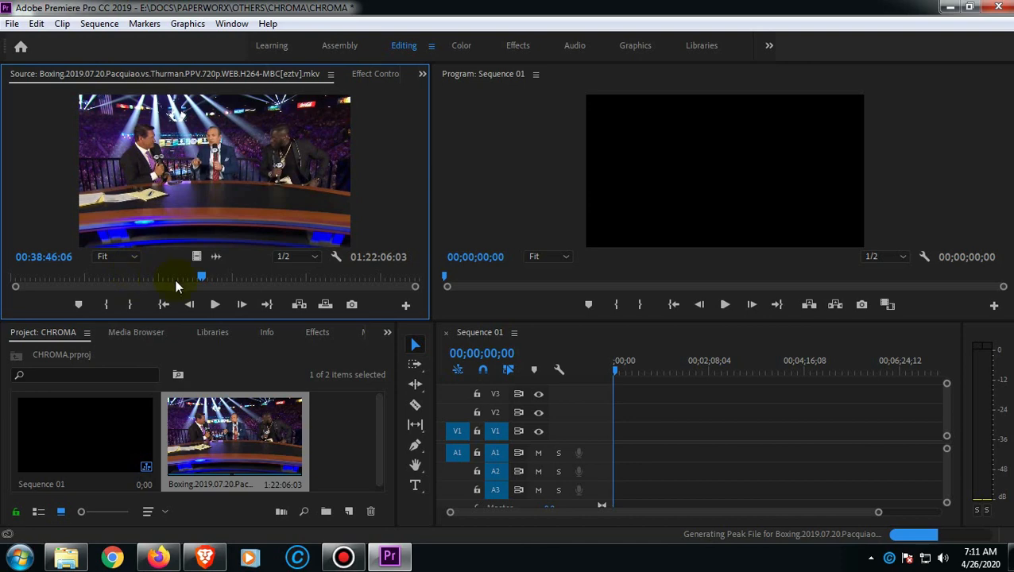
mouse_move(373, 267)
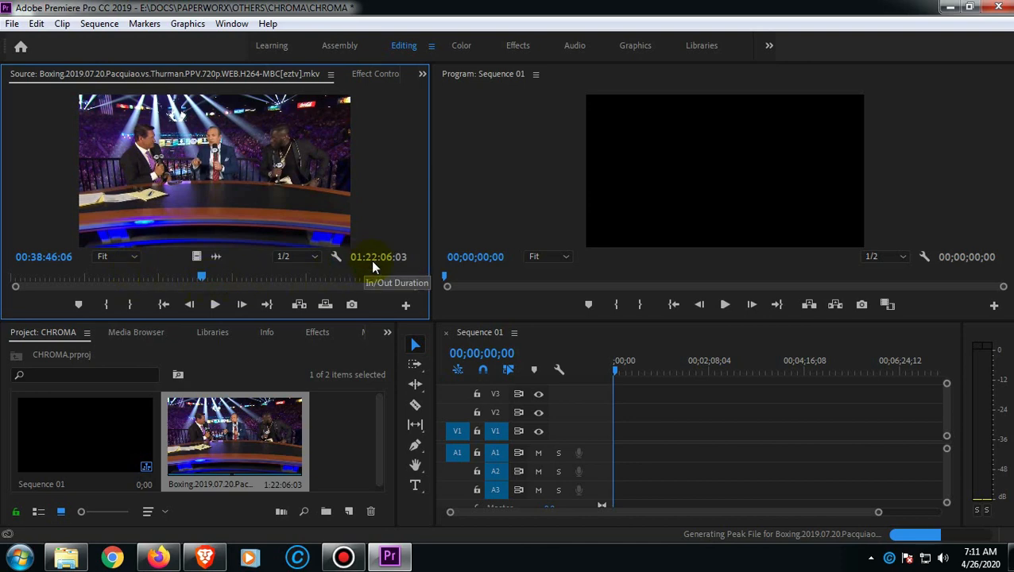
mouse_move(378, 266)
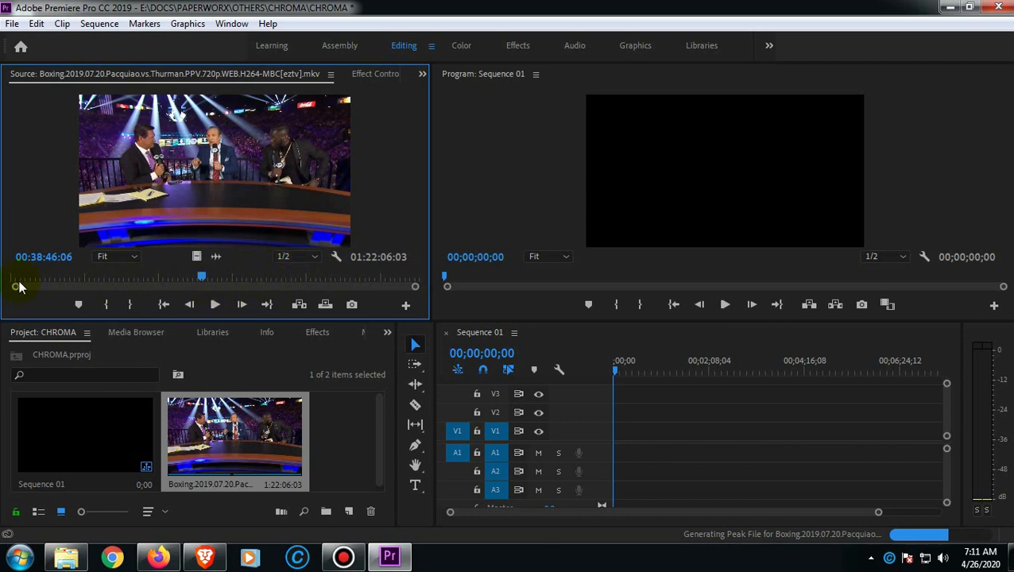
- Mark in and out points around the roughly 1:48 in-ring fight excerpt
drag(201, 276, 162, 276)
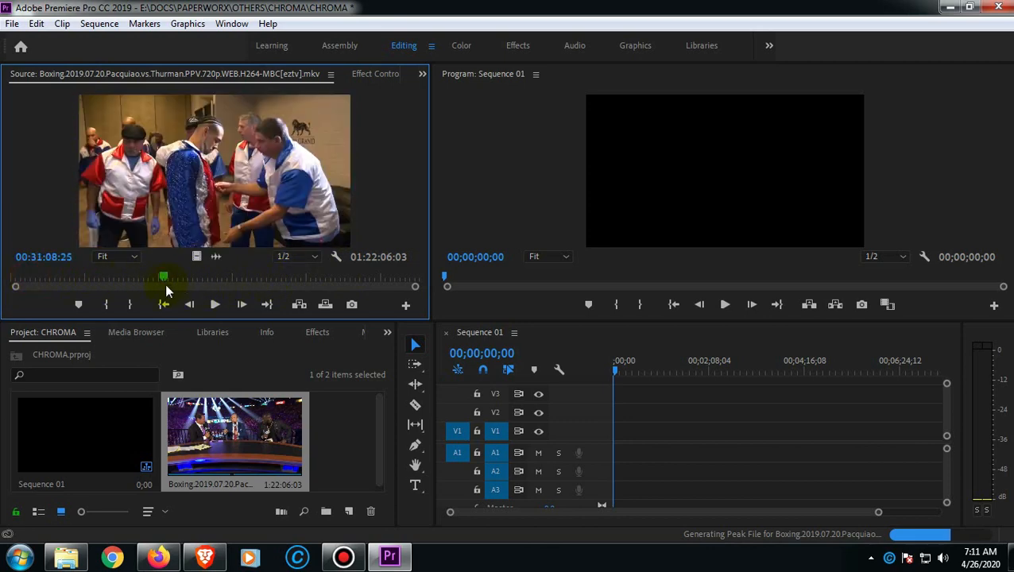
drag(162, 277, 292, 276)
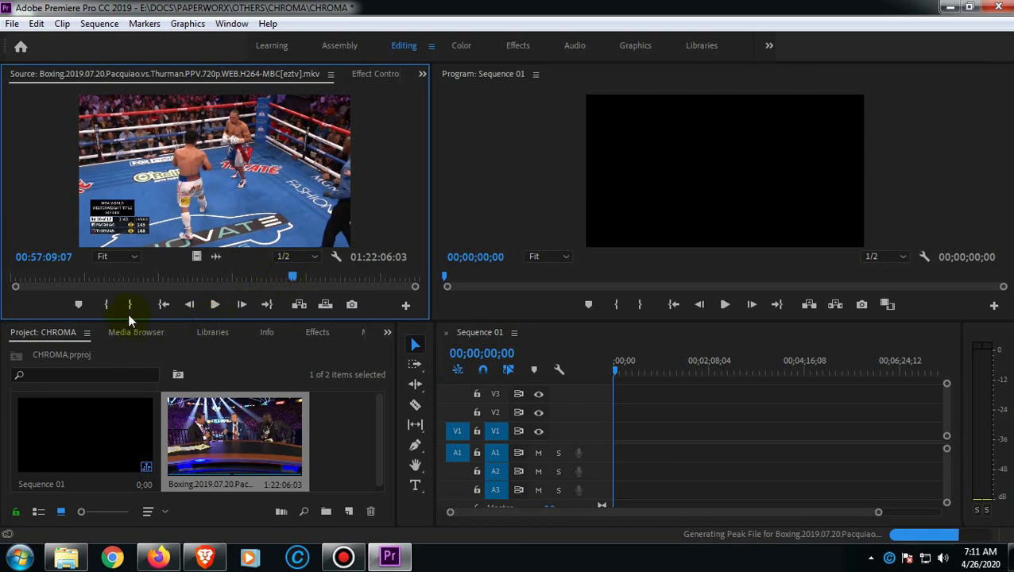
key(i)
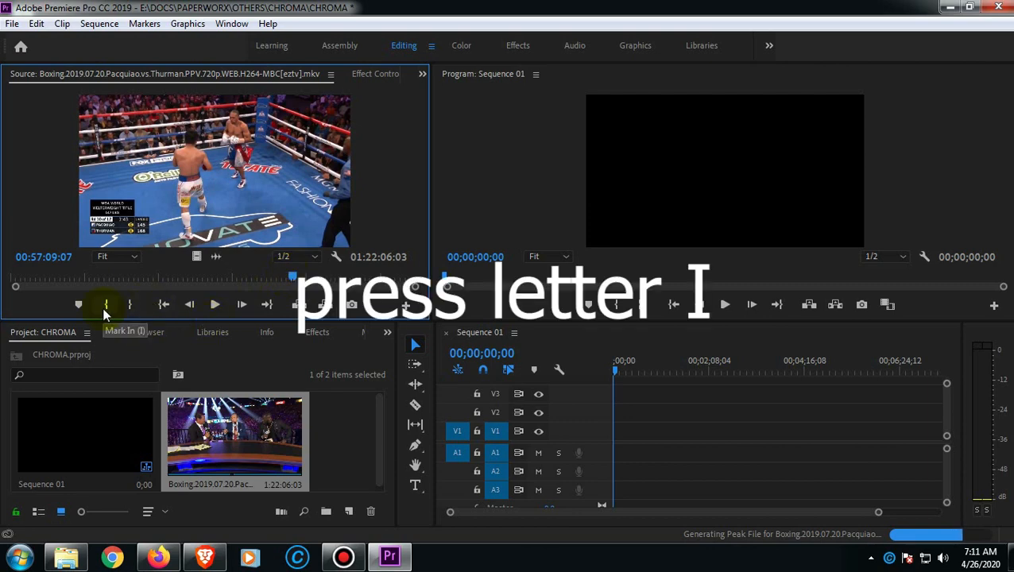
key(i)
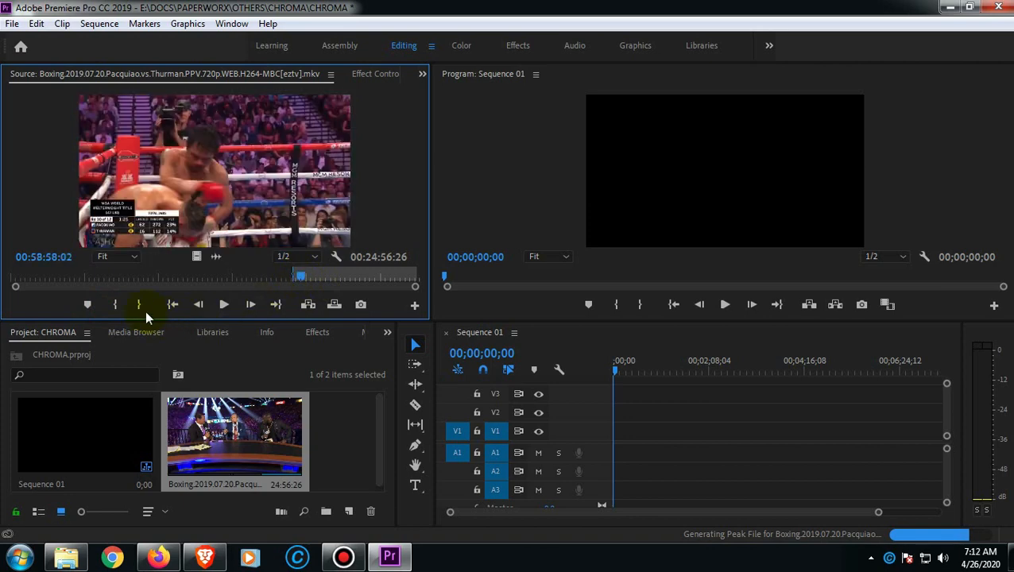
key(o)
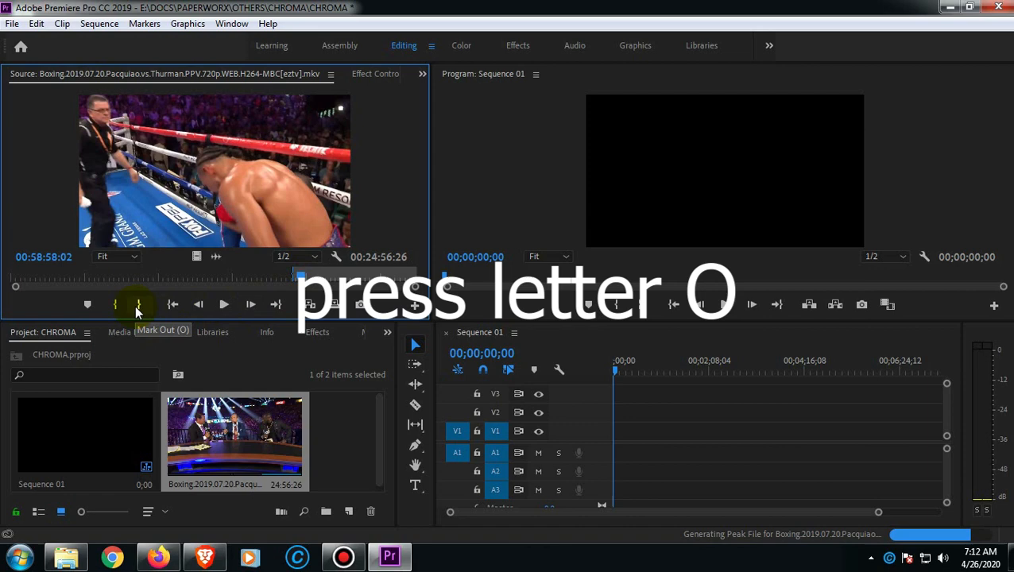
key(o)
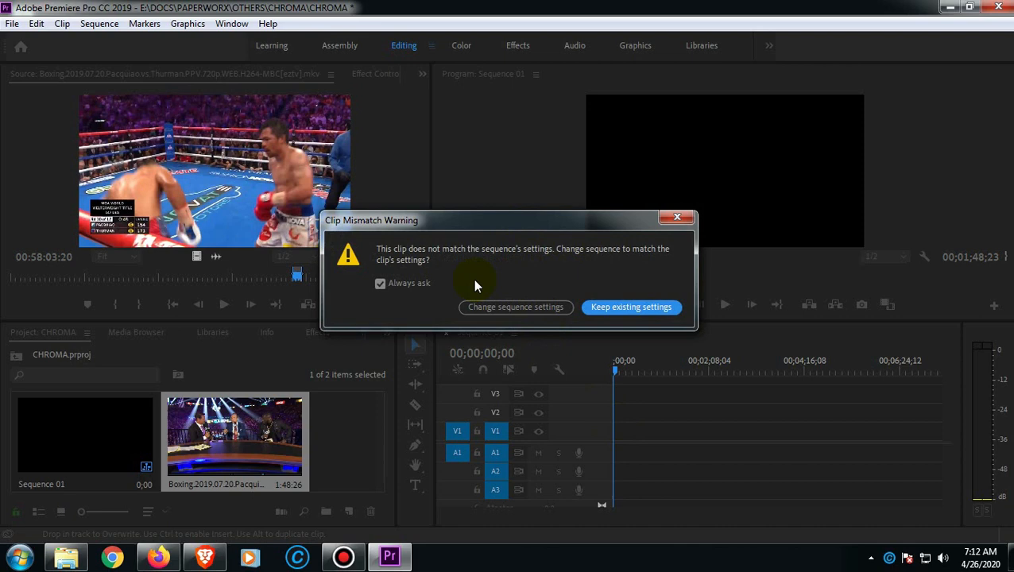
mouse_move(566, 332)
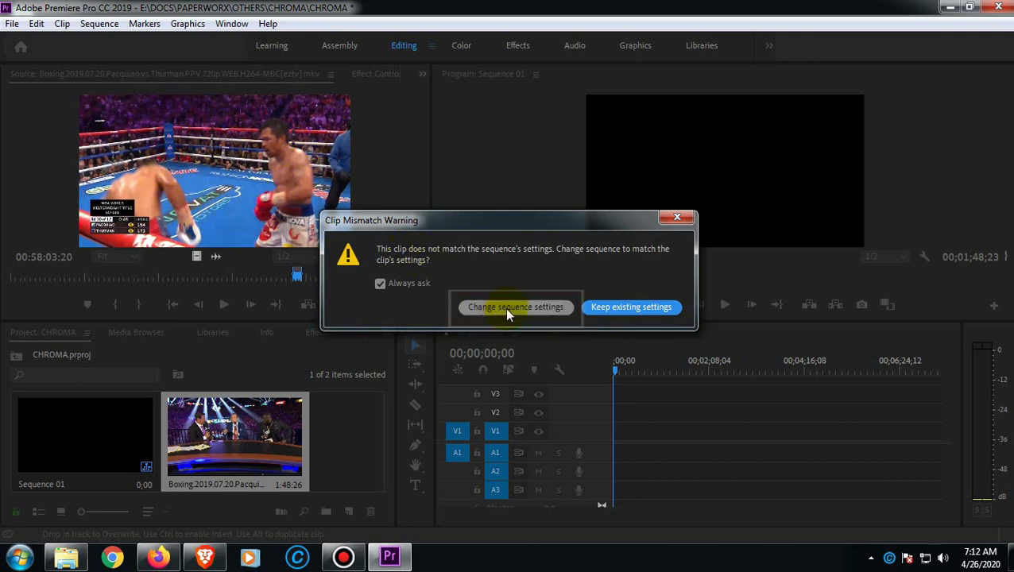
- Match the sequence settings to the boxing clip and mute its A1 audio track
click(515, 307)
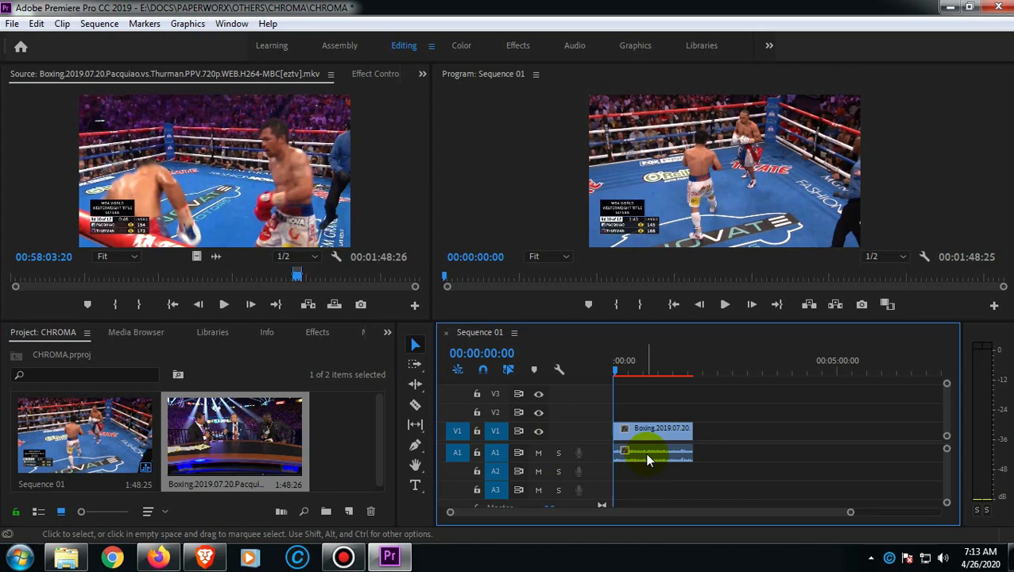
click(655, 451)
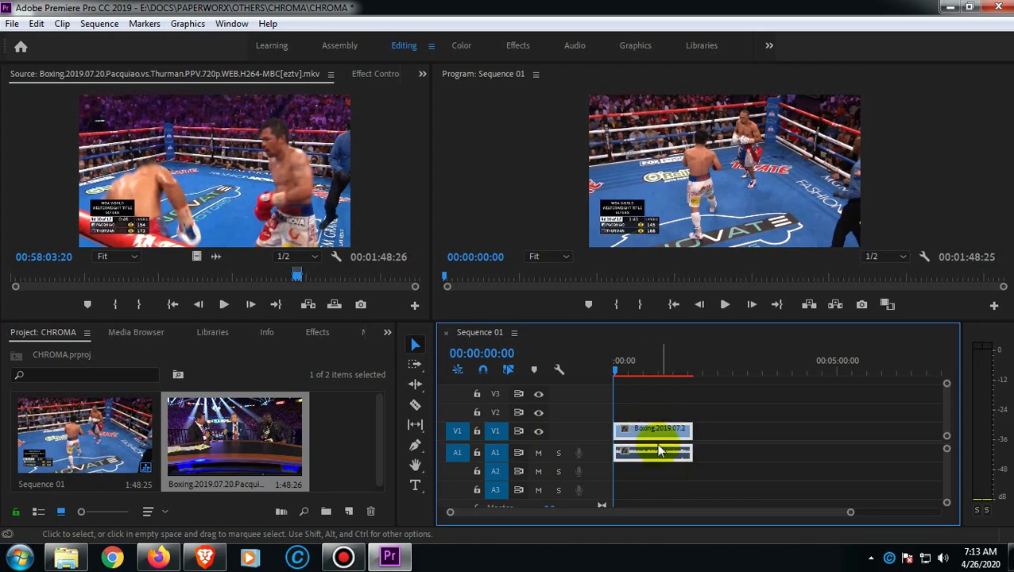
mouse_move(195, 258)
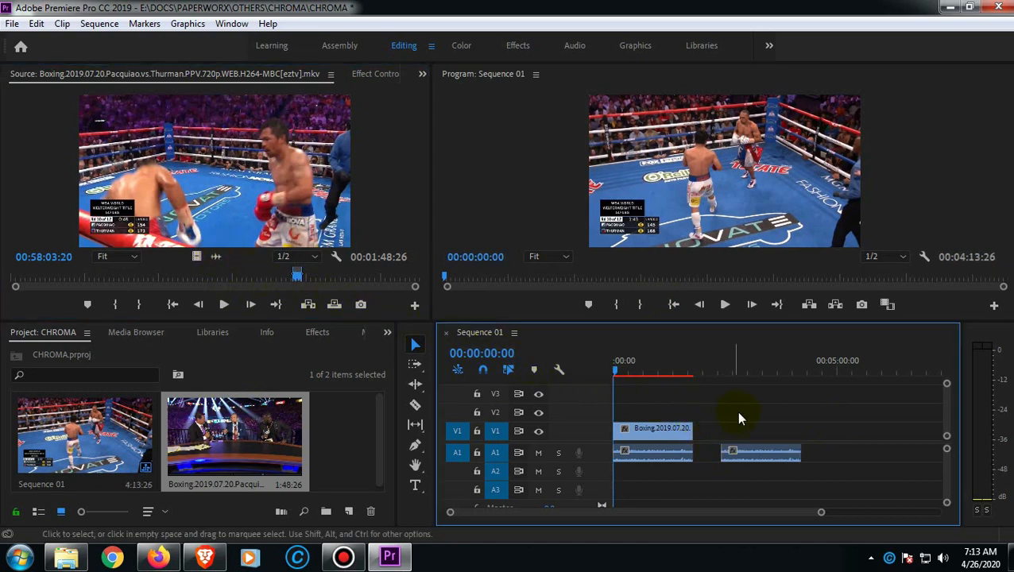
click(761, 453)
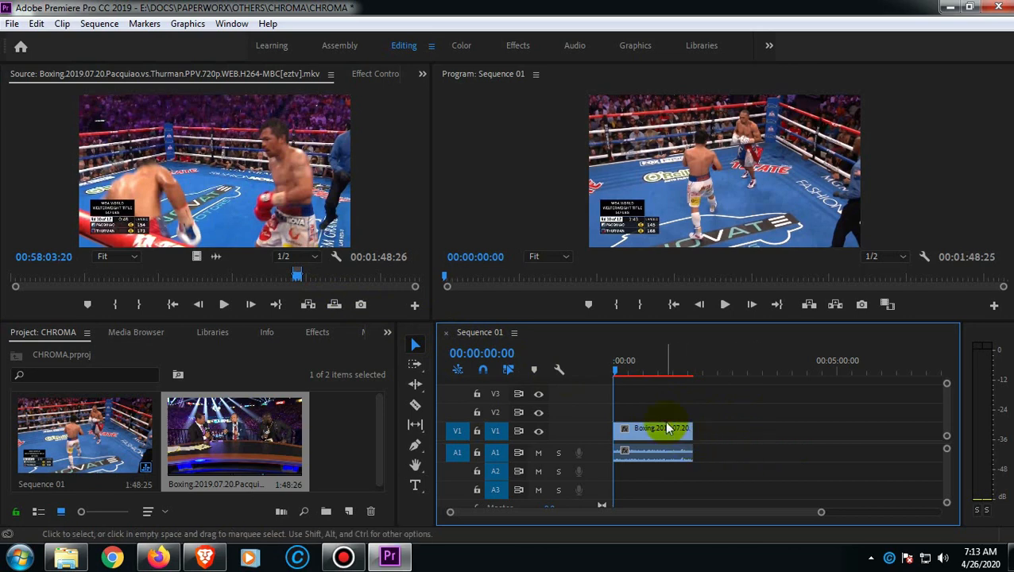
mouse_move(659, 429)
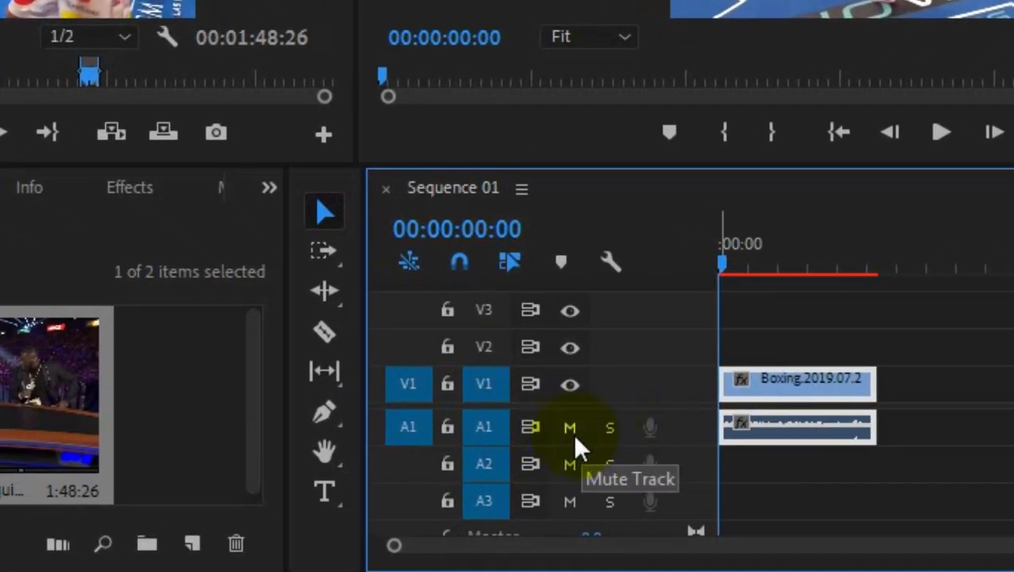
mouse_move(608, 429)
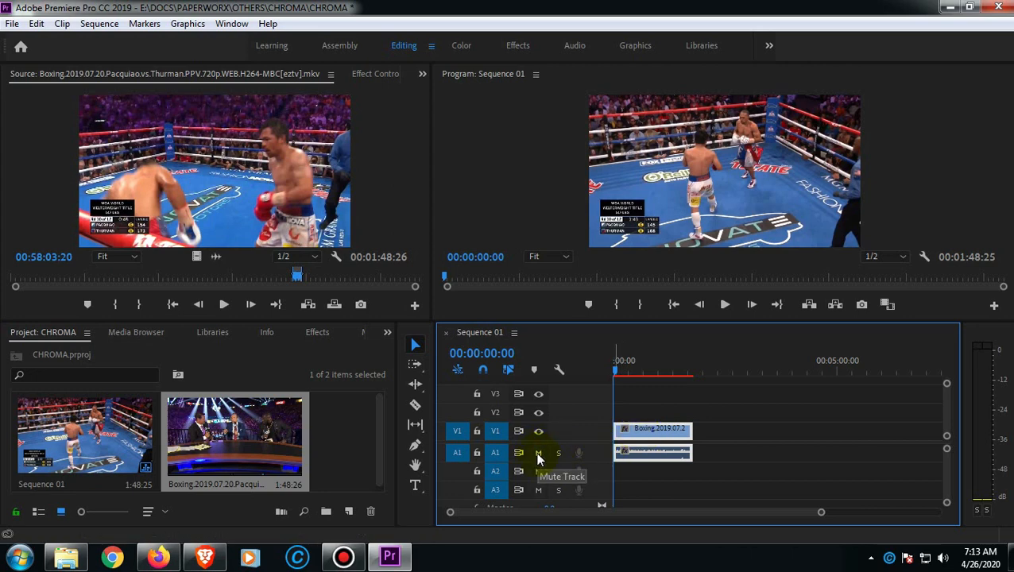
click(539, 453)
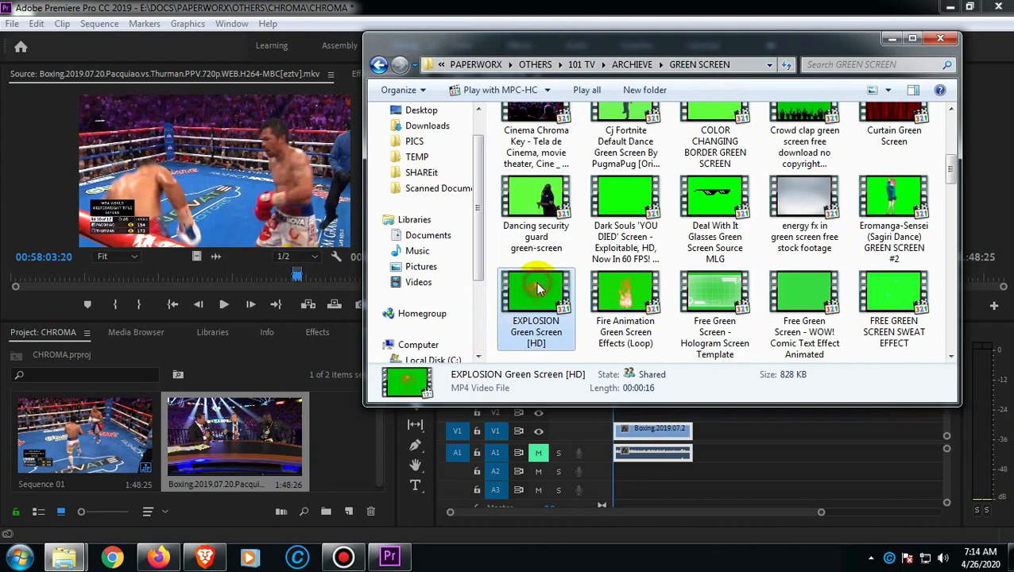
- Import EXPLOSION Green Screen and place it on V2 above the boxing clip
drag(537, 289, 373, 416)
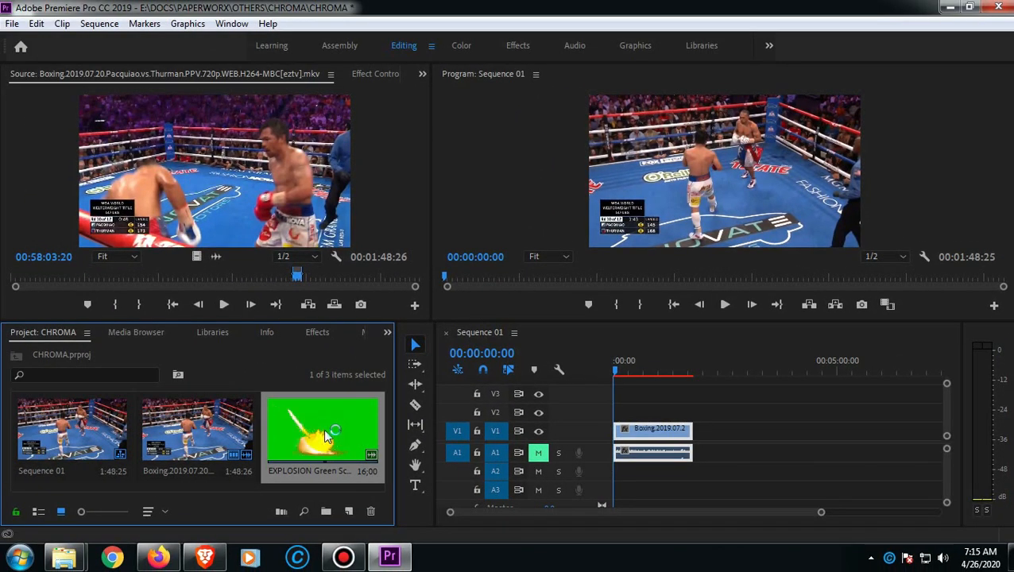
double_click(321, 429)
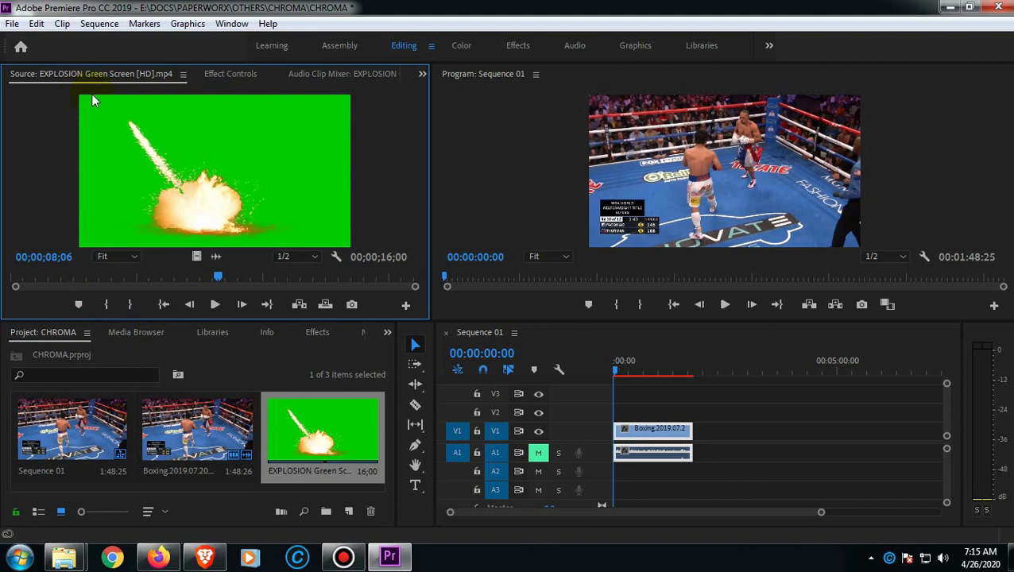
mouse_move(195, 257)
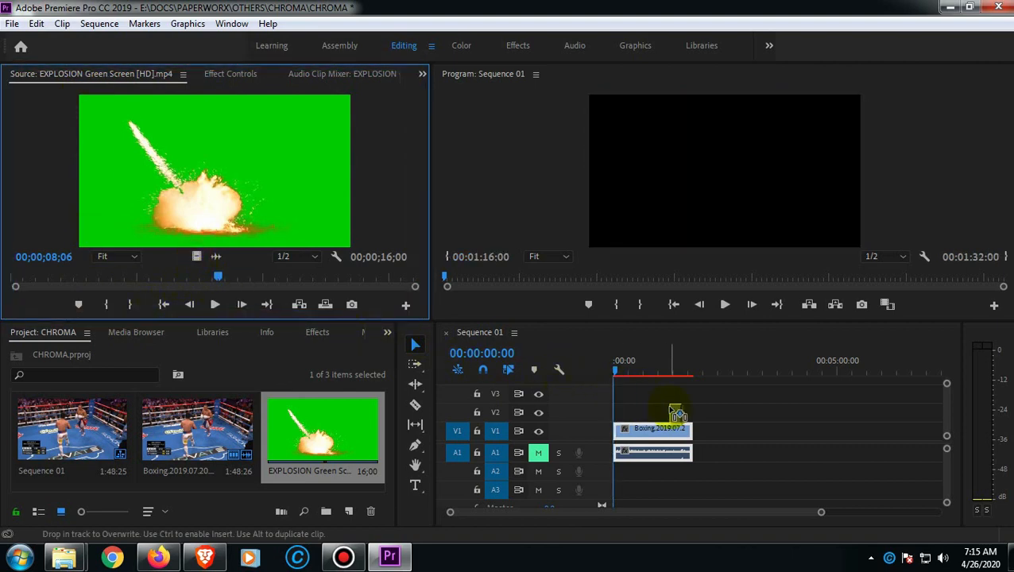
click(675, 414)
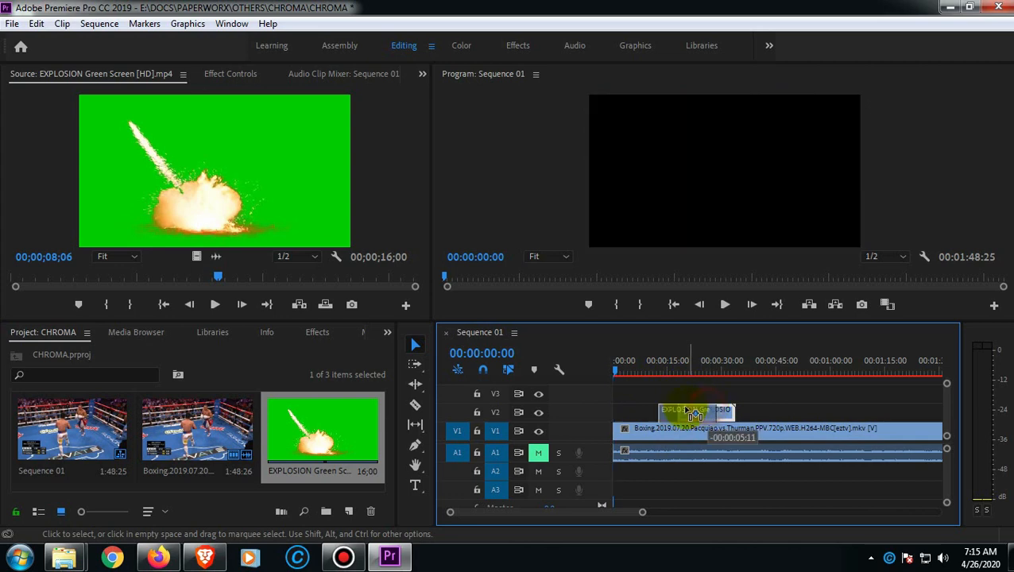
click(626, 362)
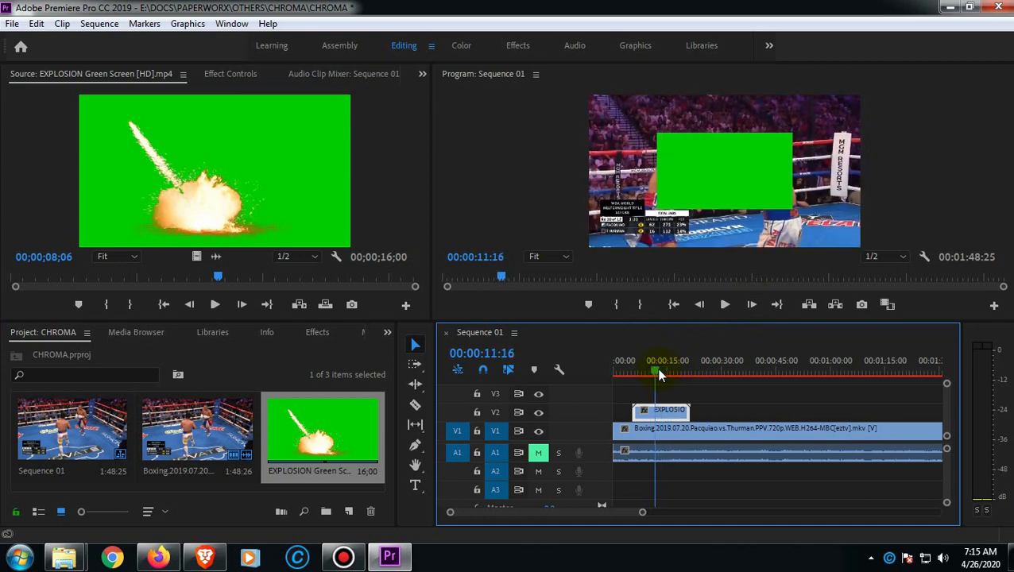
drag(654, 373, 675, 373)
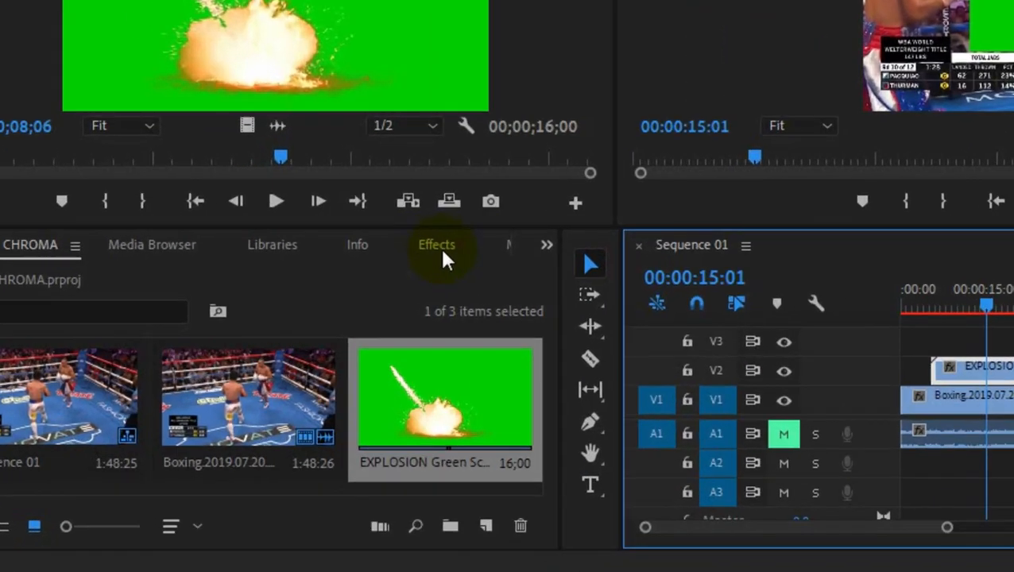
- Search the Effects panel for ULTRA to locate Keying > Ultra Key
click(547, 244)
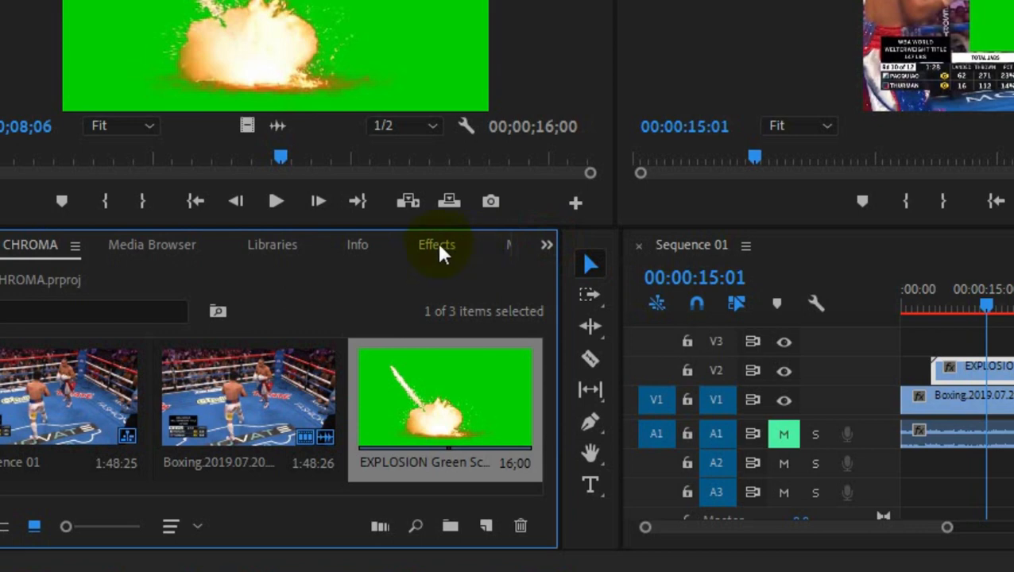
click(545, 245)
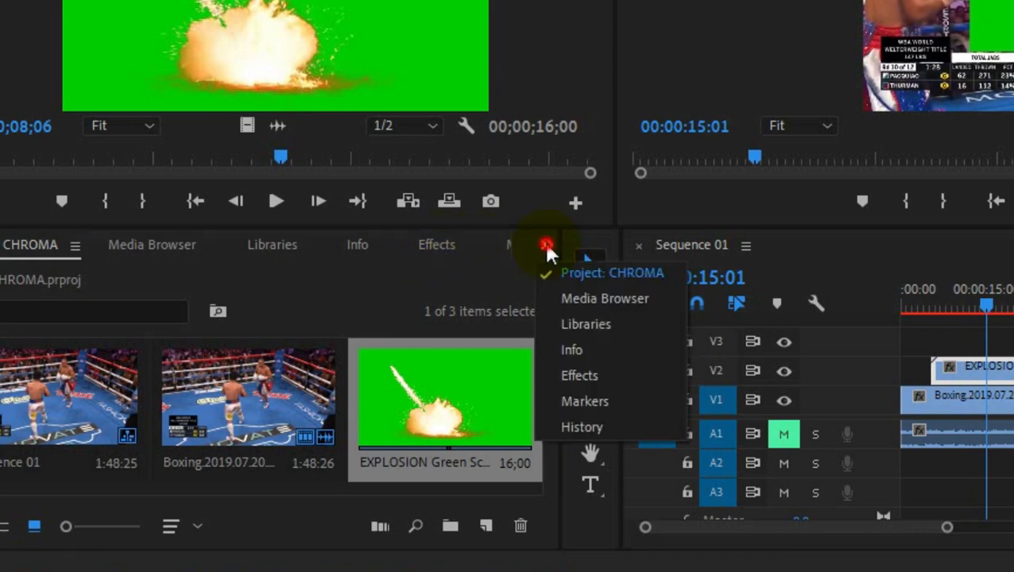
mouse_move(580, 375)
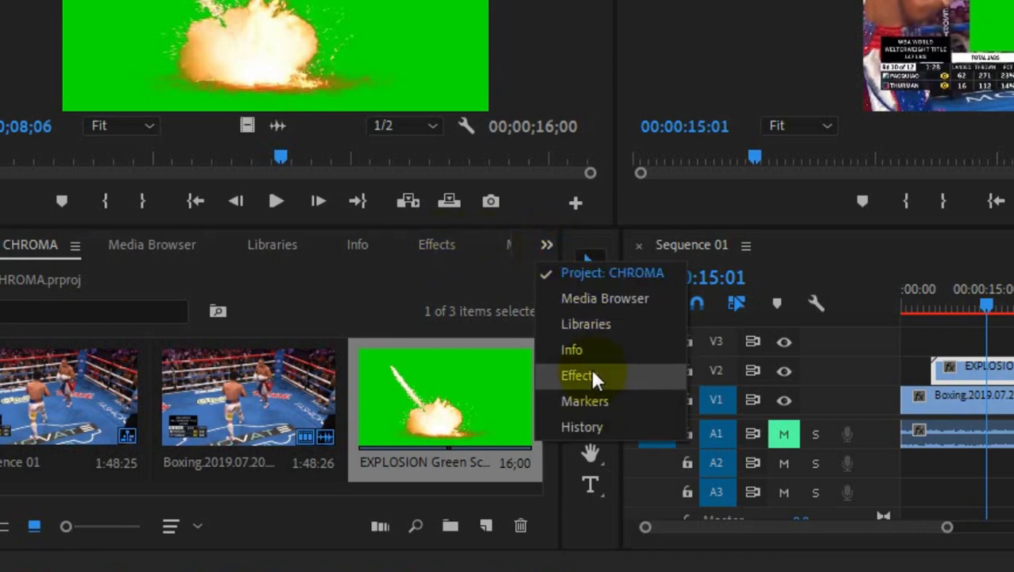
click(578, 375)
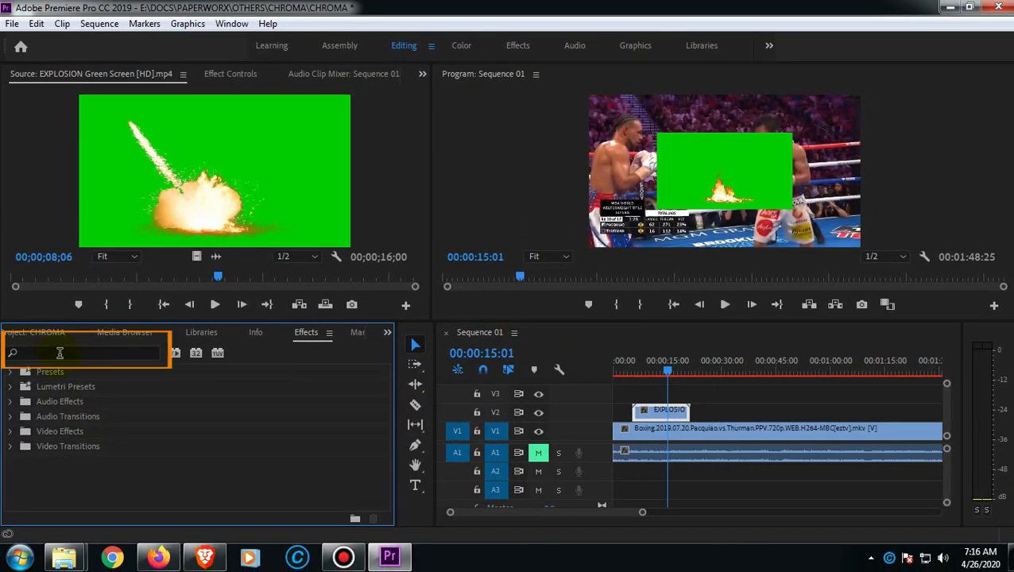
text(ULTRA)
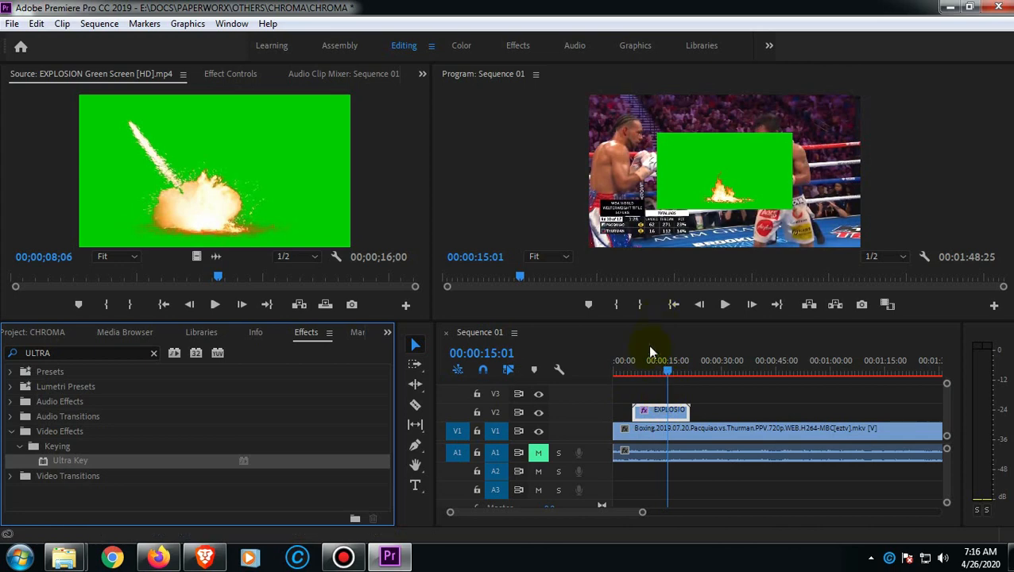
mouse_move(184, 140)
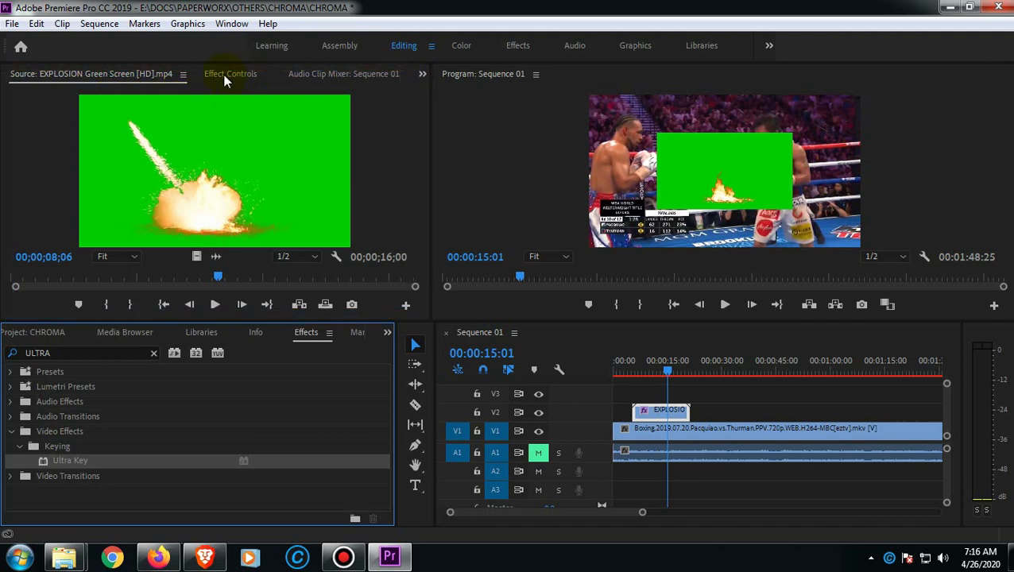
- Set Ultra Key's Key Color by eyedropping the explosion clip's green background
click(231, 73)
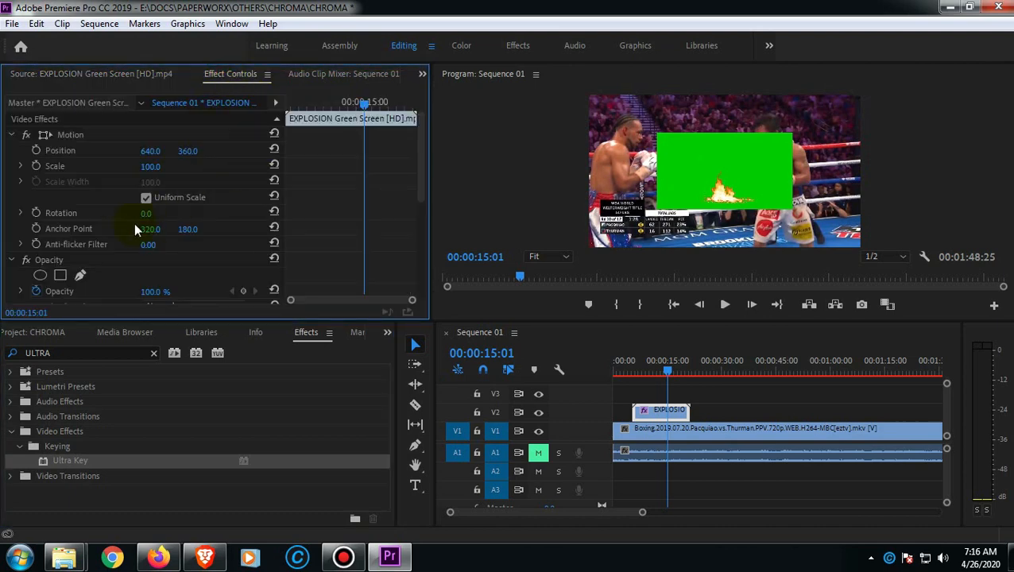
scroll(down, 3)
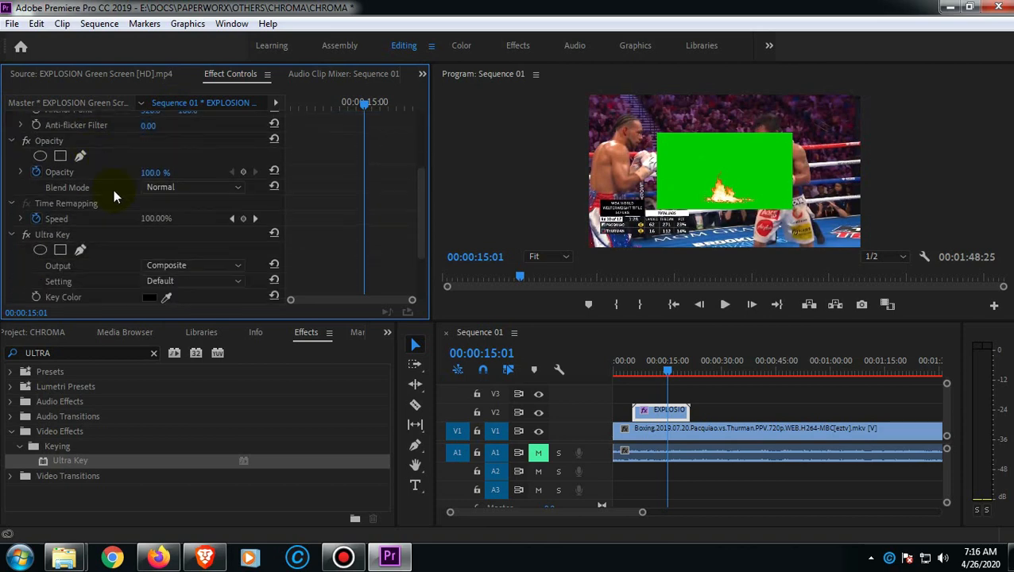
scroll(down, 3)
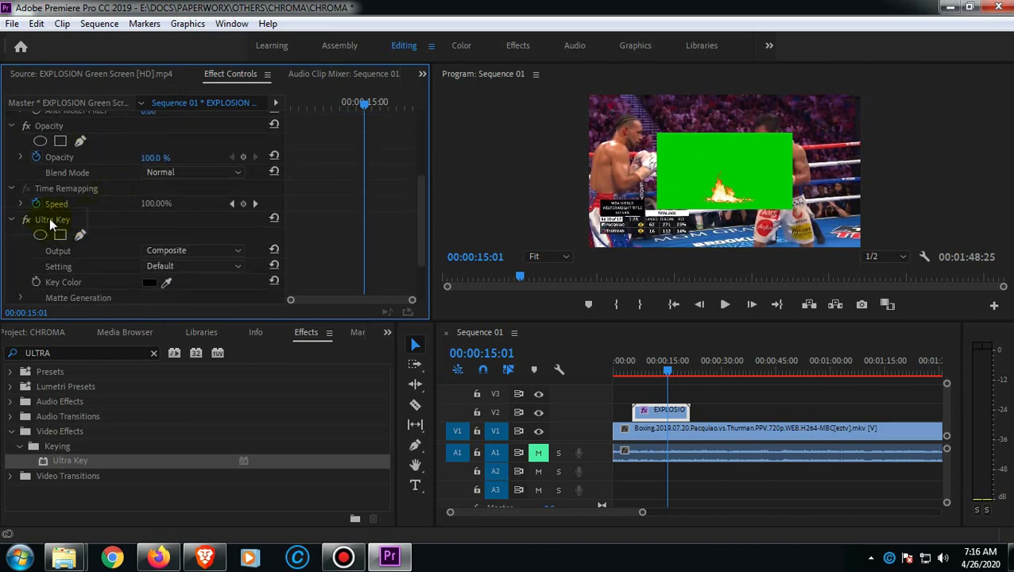
scroll(down, 3)
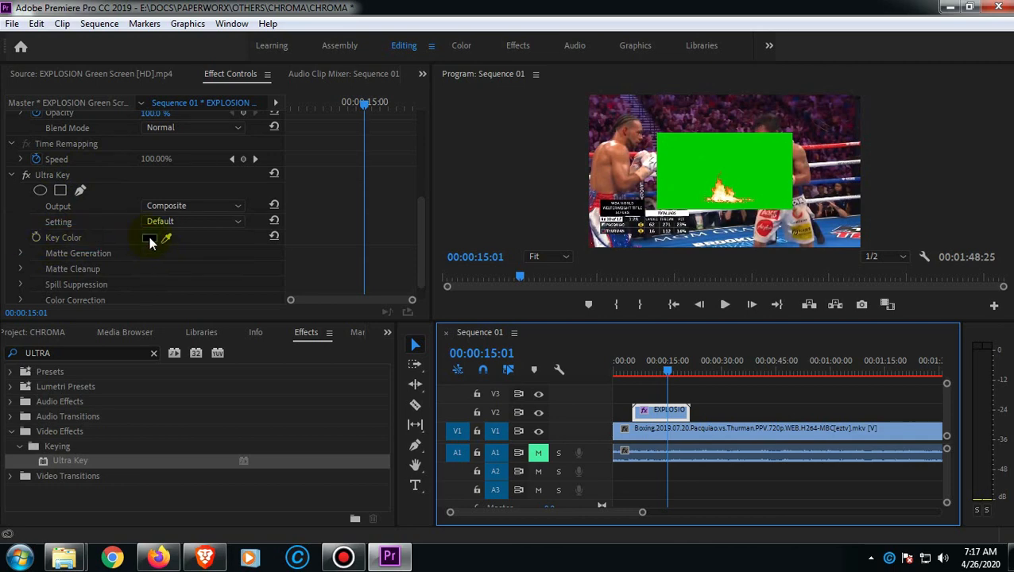
click(148, 238)
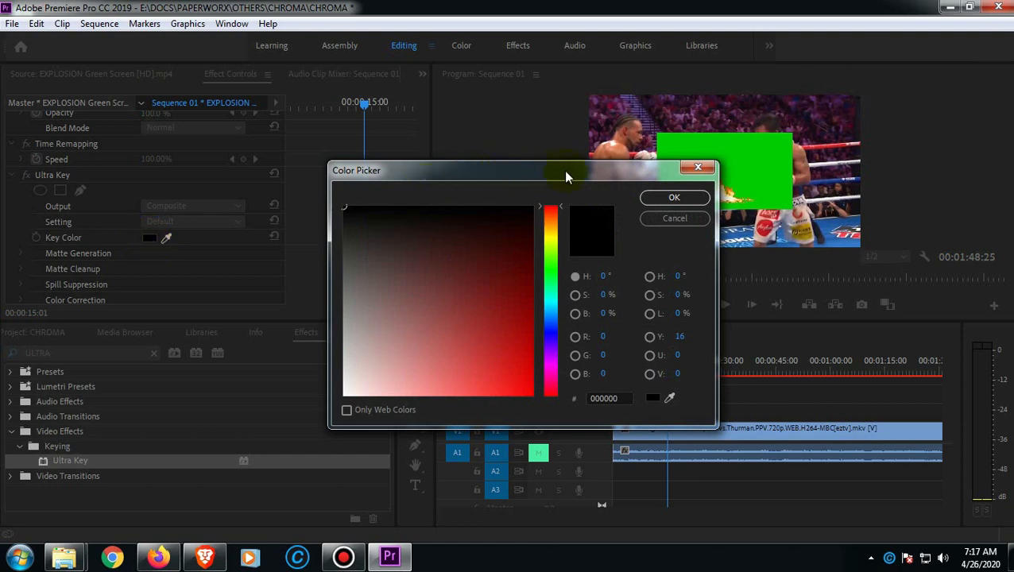
drag(356, 170, 184, 77)
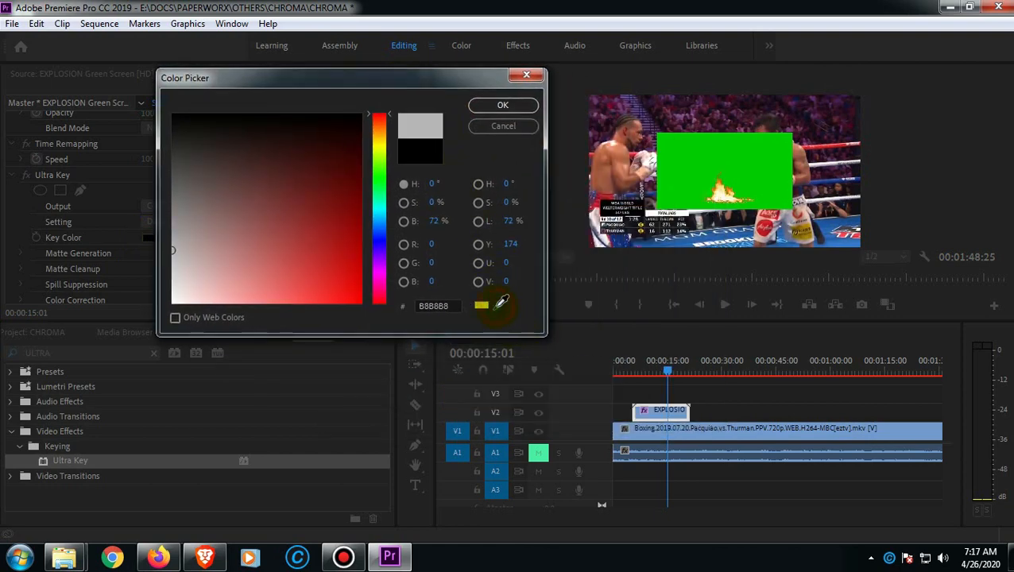
click(676, 159)
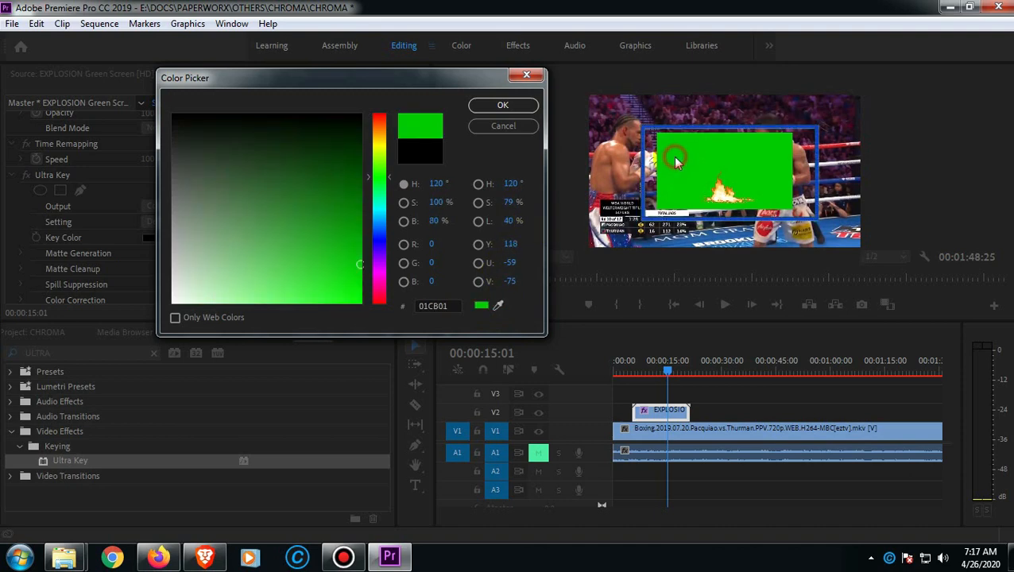
click(502, 105)
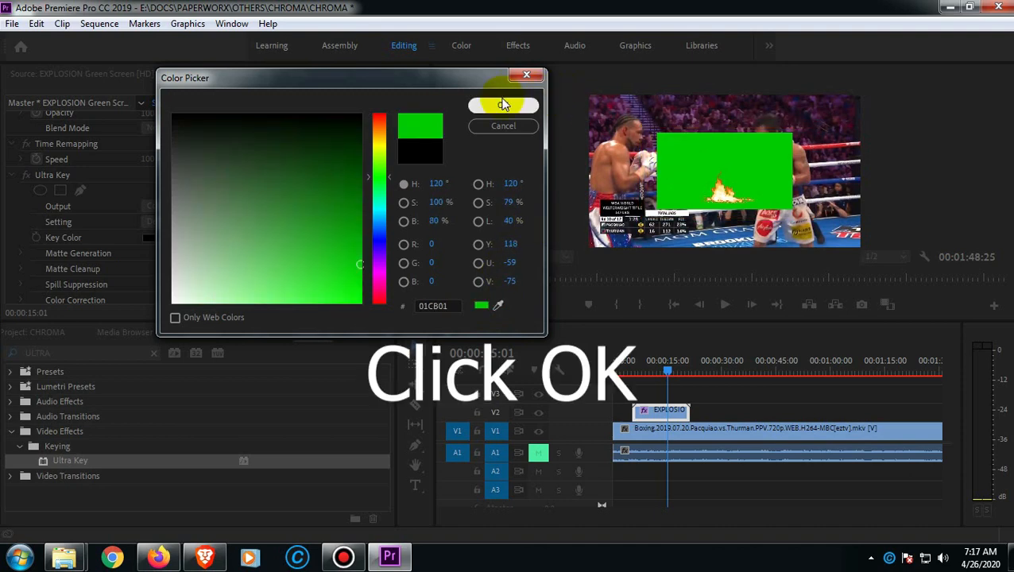
click(502, 105)
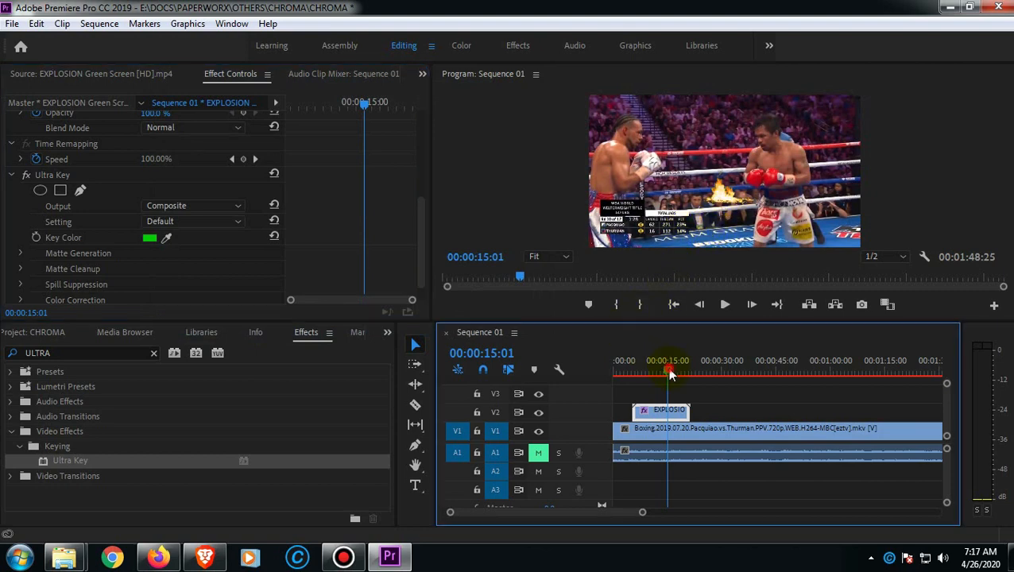
- Move the explosion between the boxers' heads via Motion Position and play back
drag(671, 372, 659, 372)
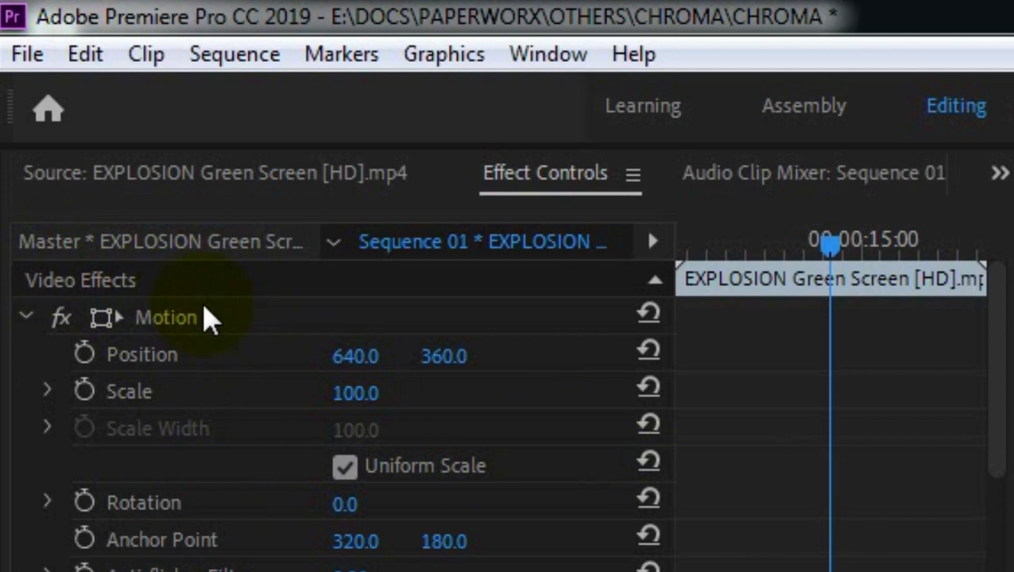
click(141, 354)
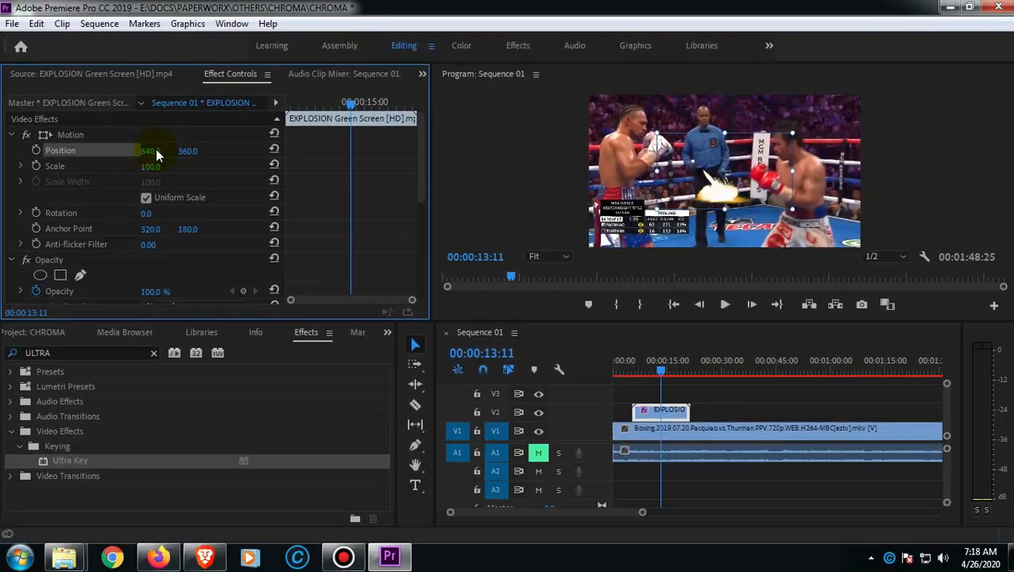
drag(151, 150, 146, 149)
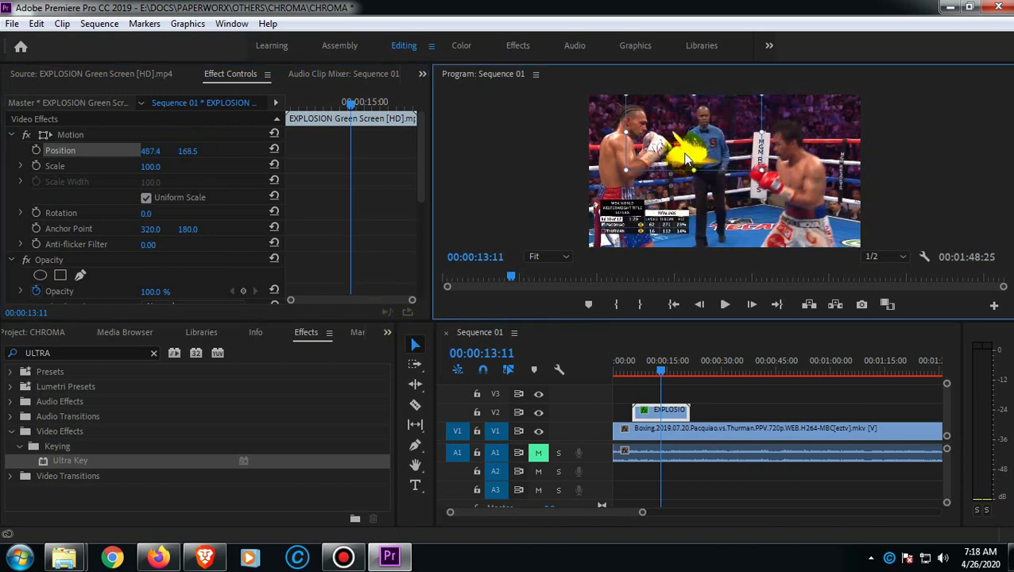
drag(680, 151, 712, 194)
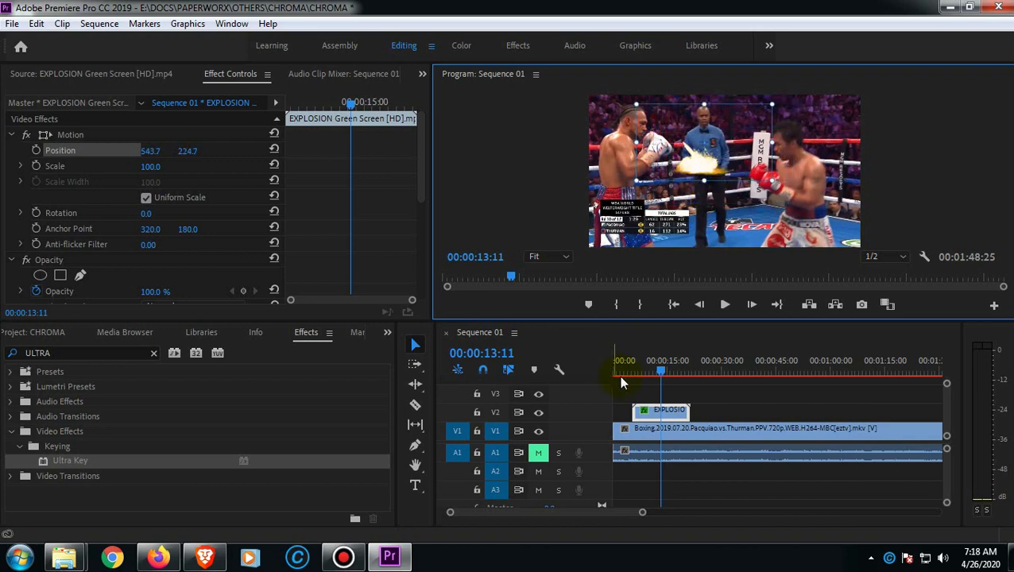
click(616, 372)
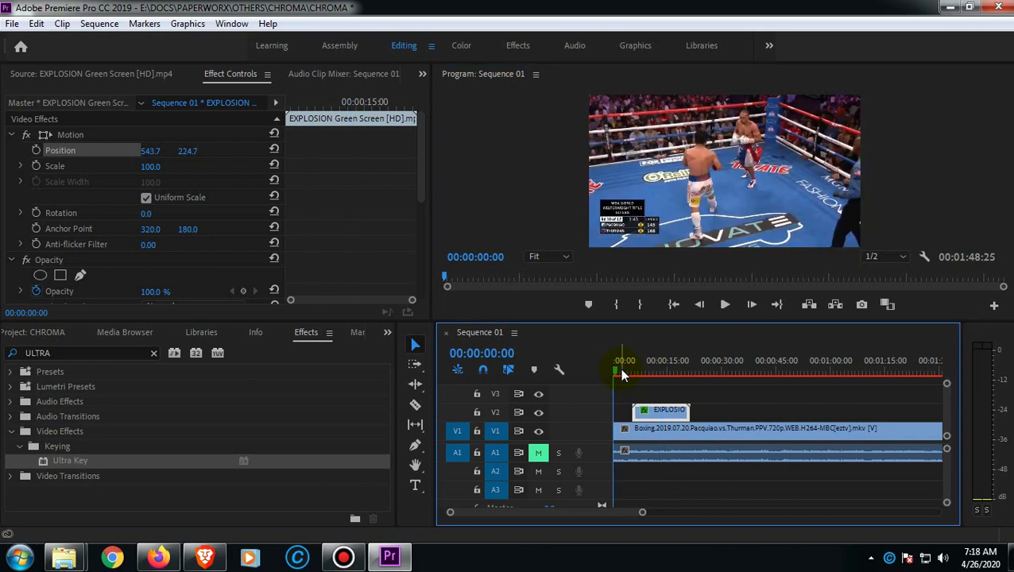
click(725, 305)
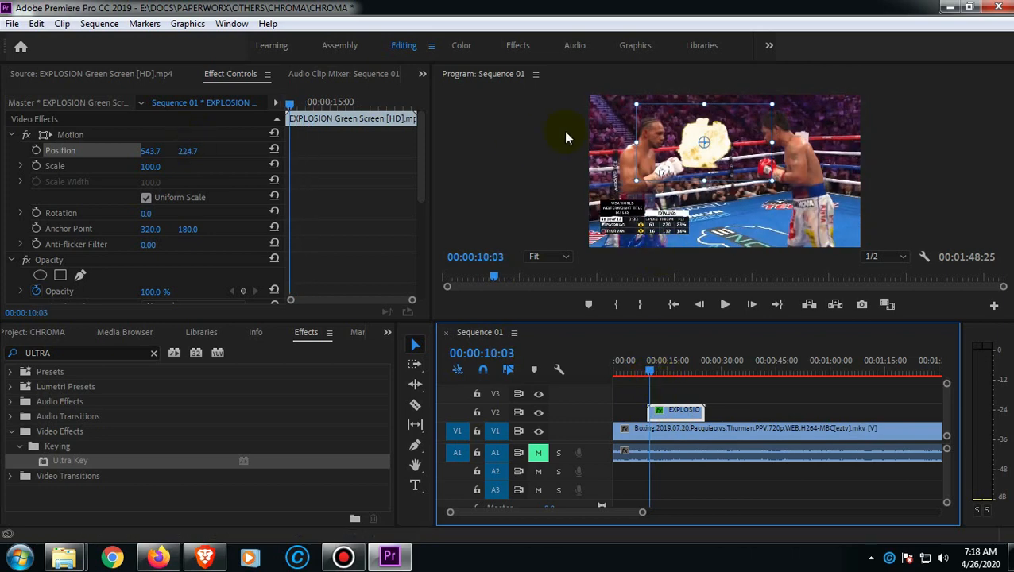
- Lower the explosion in the frame and reopen the GREEN SCREEN folder
drag(703, 141, 722, 223)
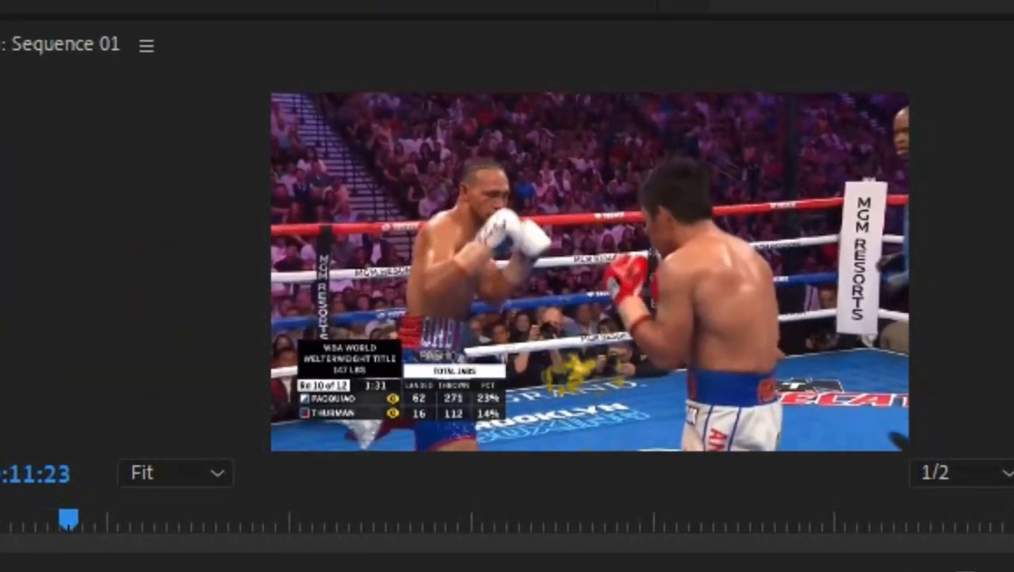
drag(70, 518, 102, 518)
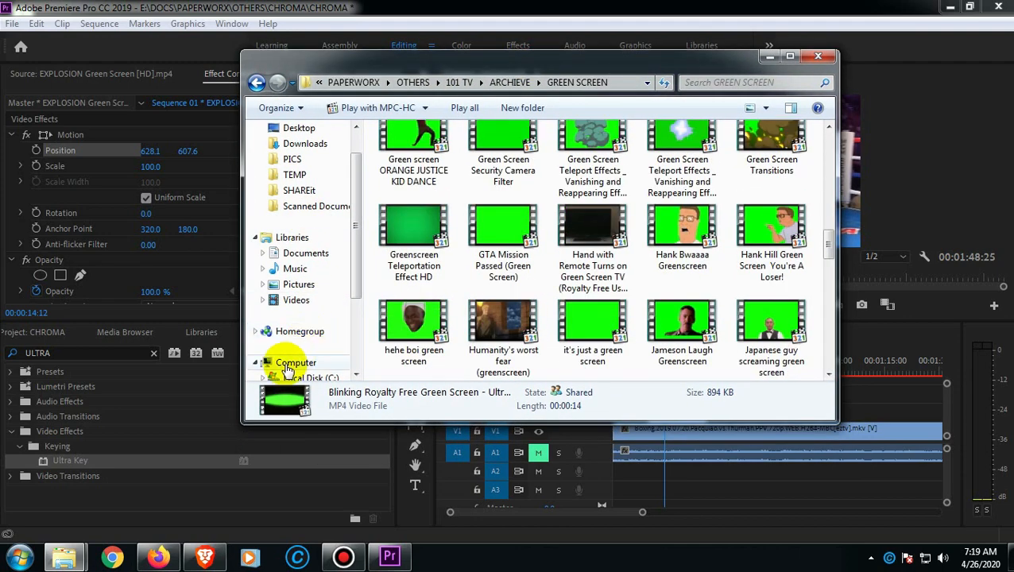
- Import SUBSCRIBE.mp4 from the 101 TV folder and place it on track V3 above the explosion clip
click(315, 346)
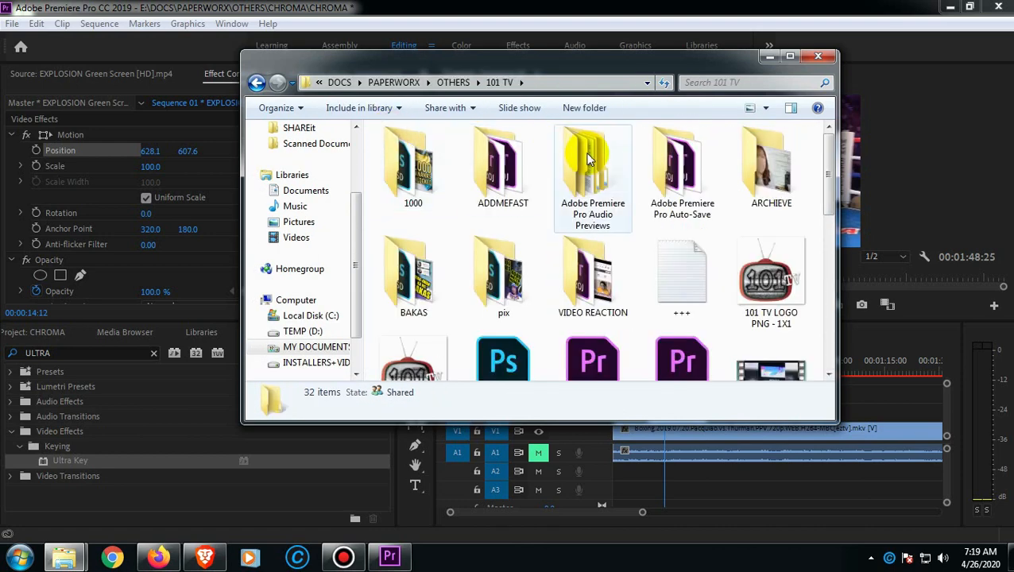
scroll(down, 3)
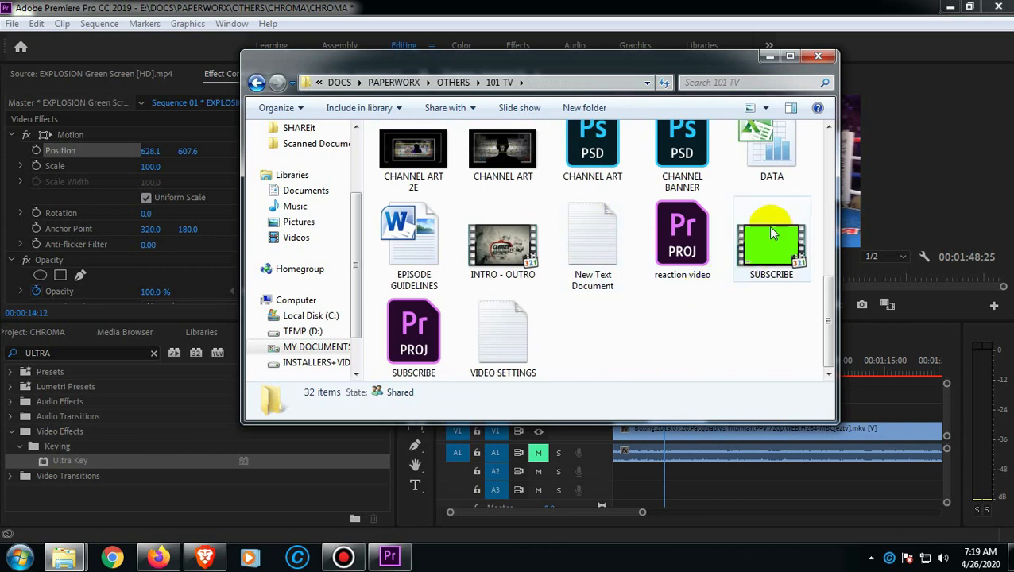
click(770, 238)
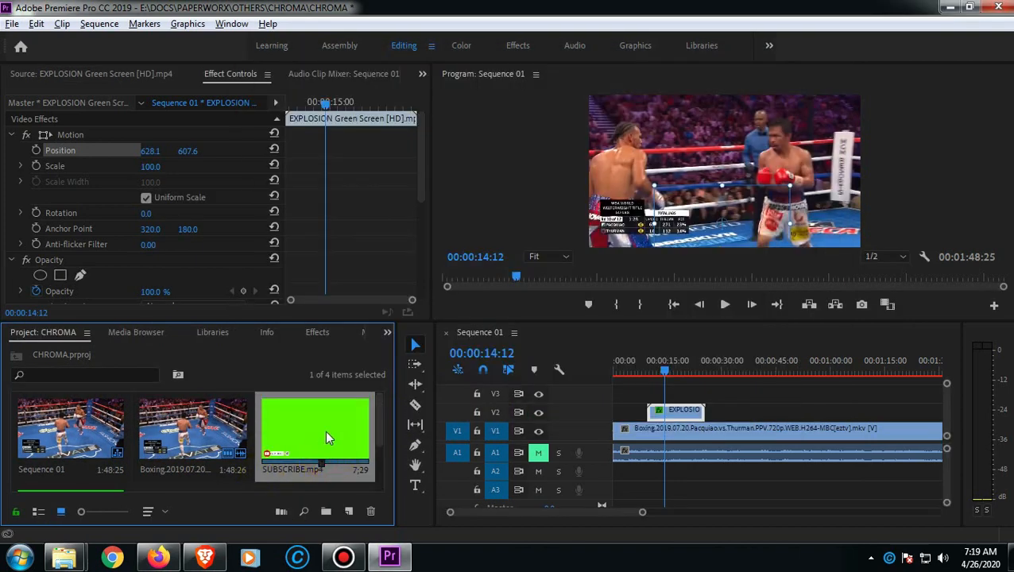
drag(315, 429, 675, 397)
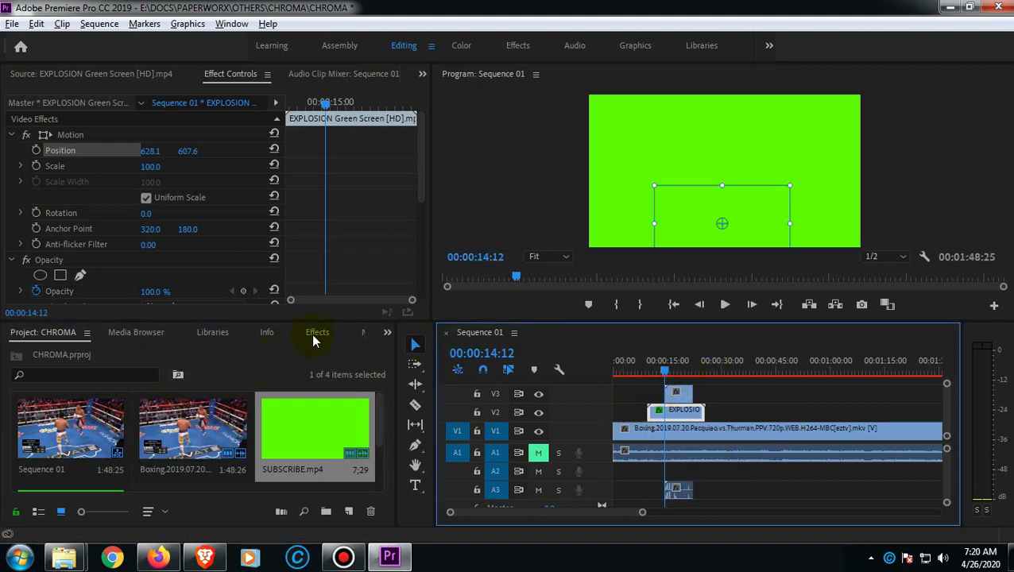
- Apply Ultra Key to the SUBSCRIBE clip, sample its green as key colour, and scrub to verify the overlay
click(305, 332)
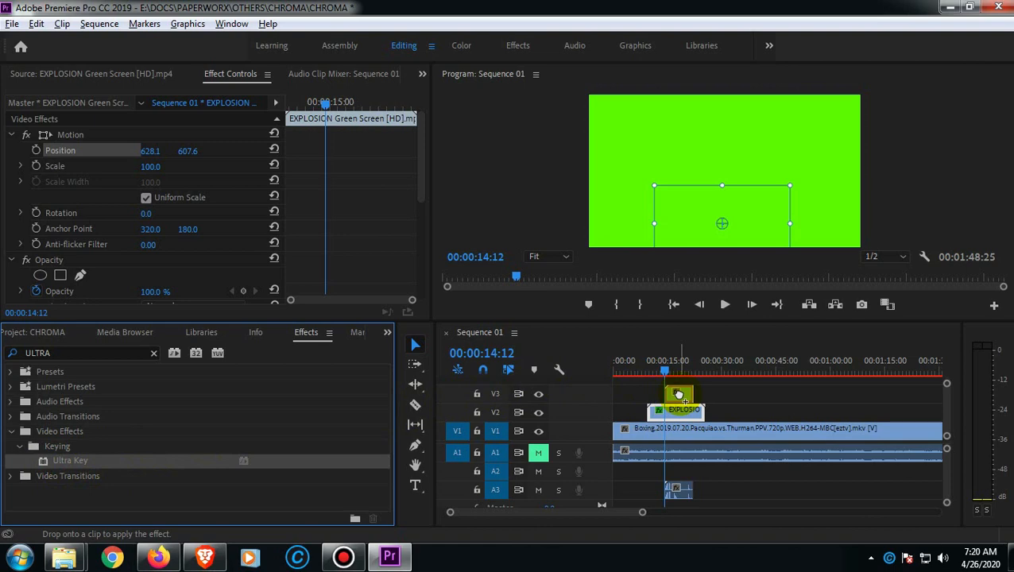
click(677, 394)
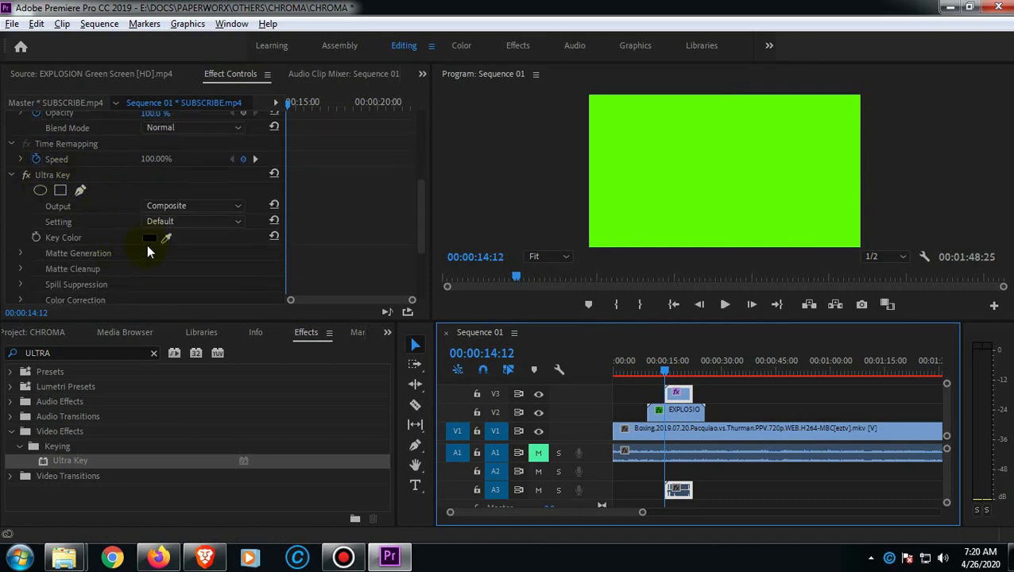
click(149, 238)
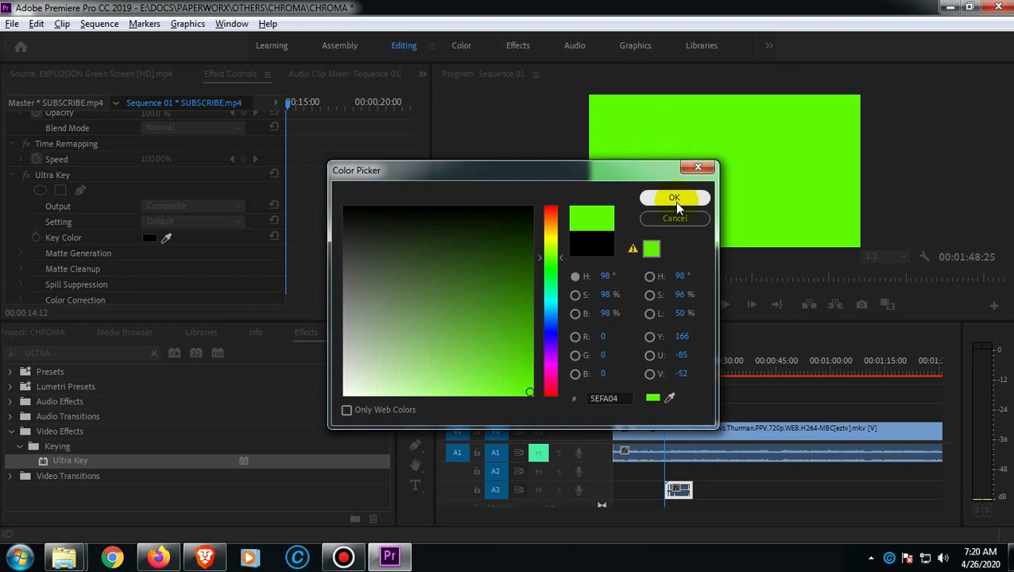
click(674, 197)
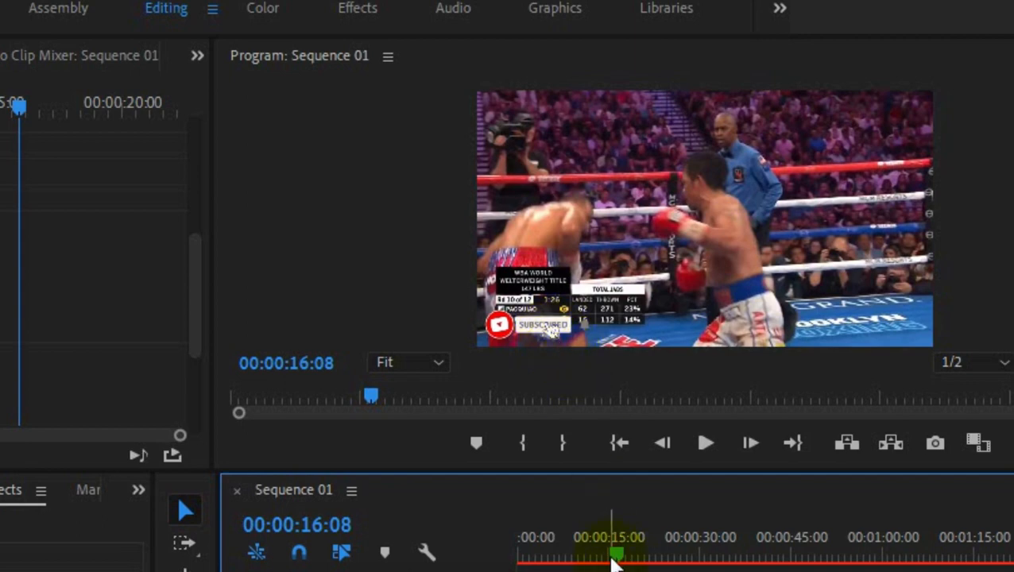
drag(618, 556, 604, 556)
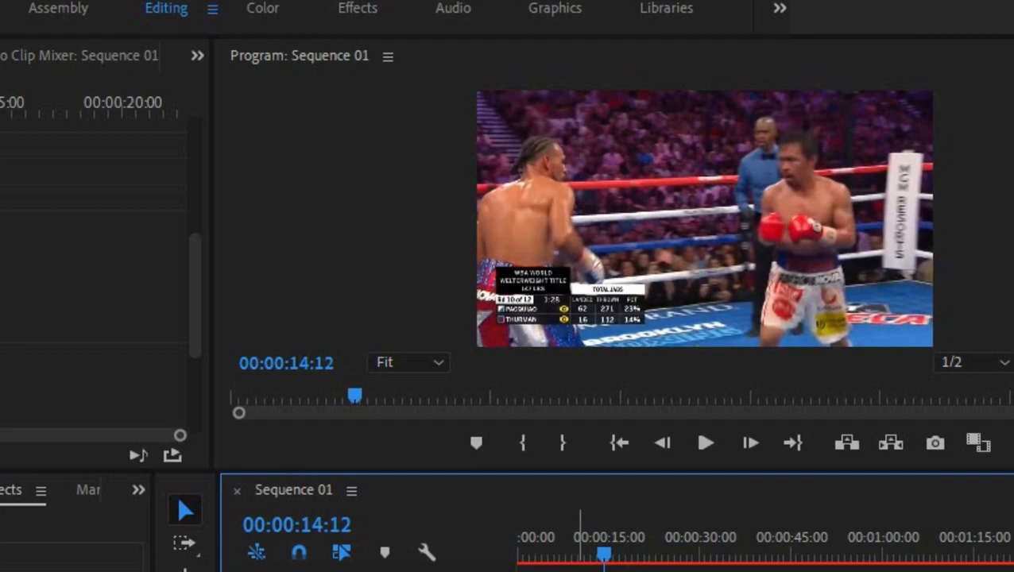